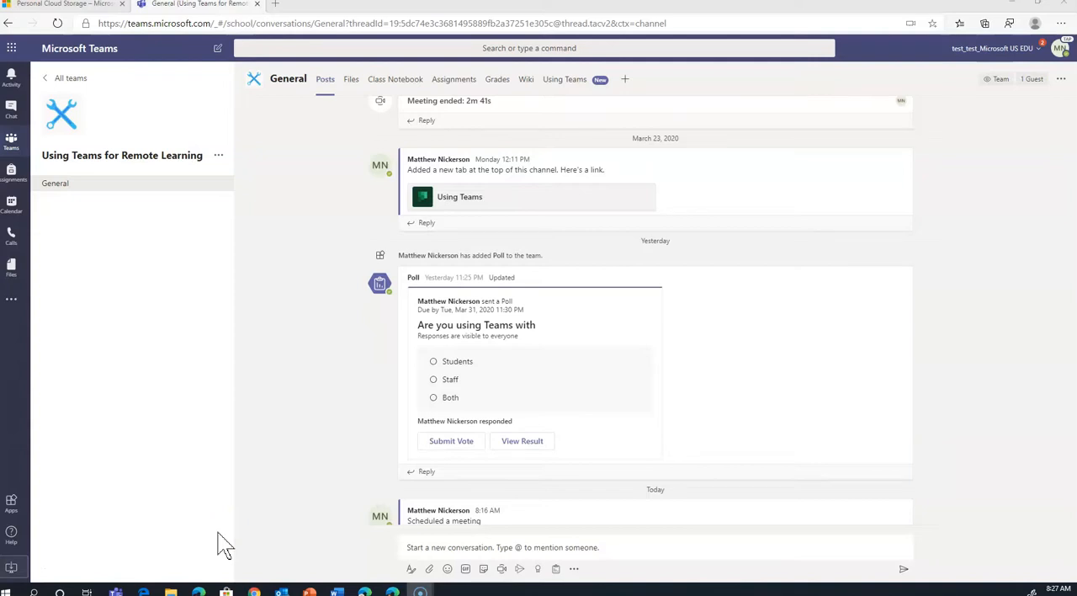
mouse_move(501, 569)
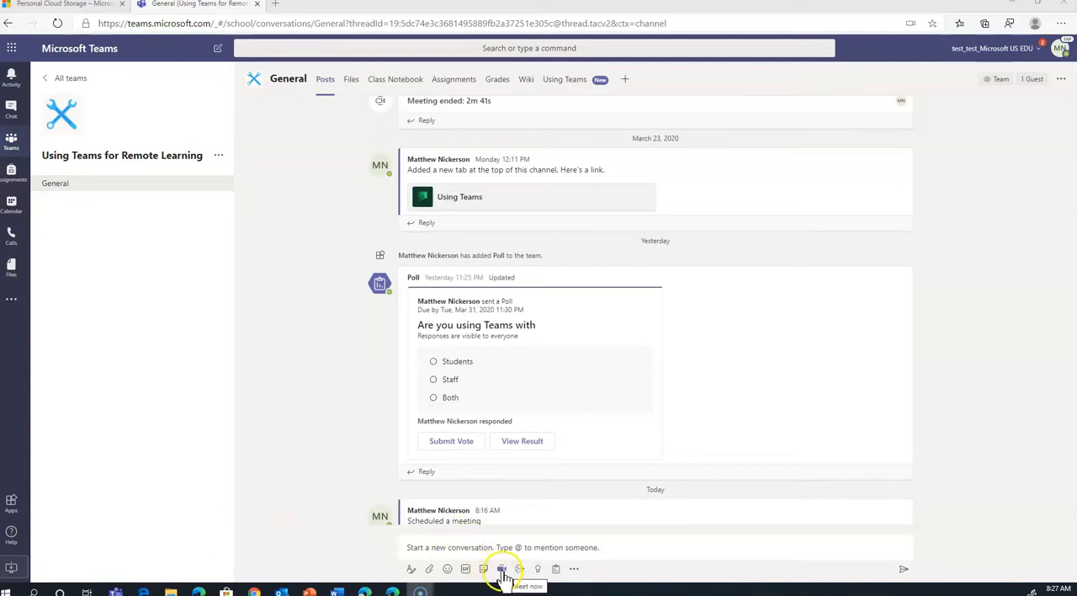
- Schedule and send the 'Let's Meet!' meeting to the General channel for April 1, 8:30 AM
left_click(501, 569)
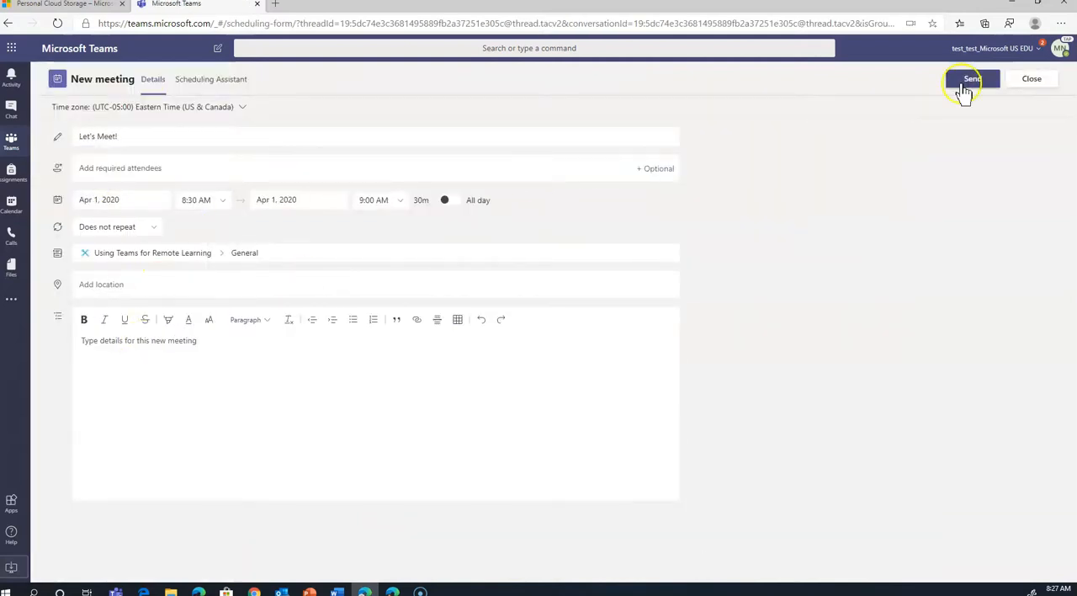
left_click(971, 78)
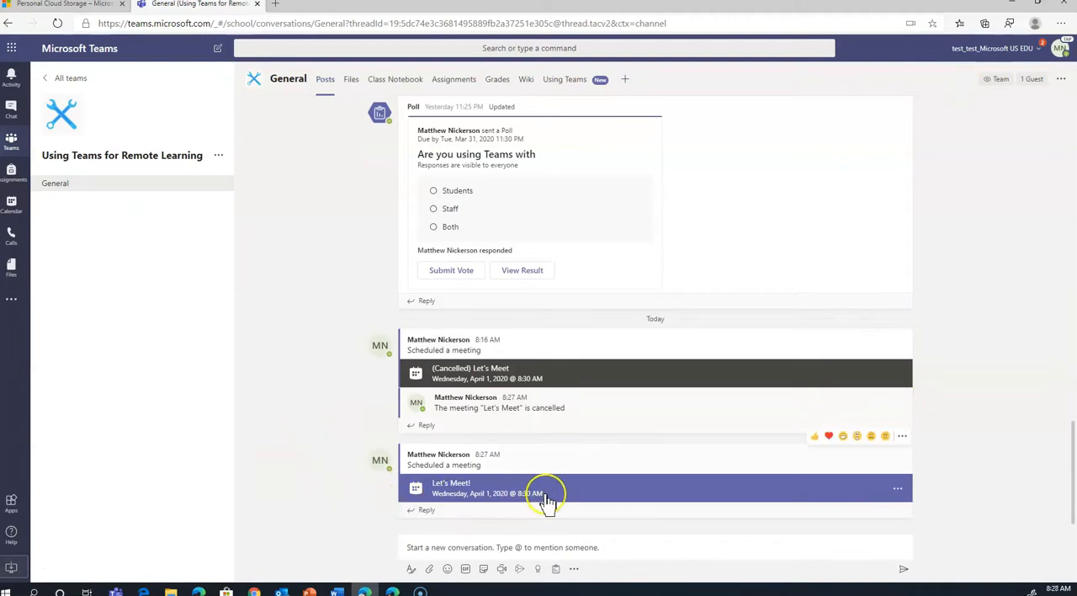
mouse_move(480, 501)
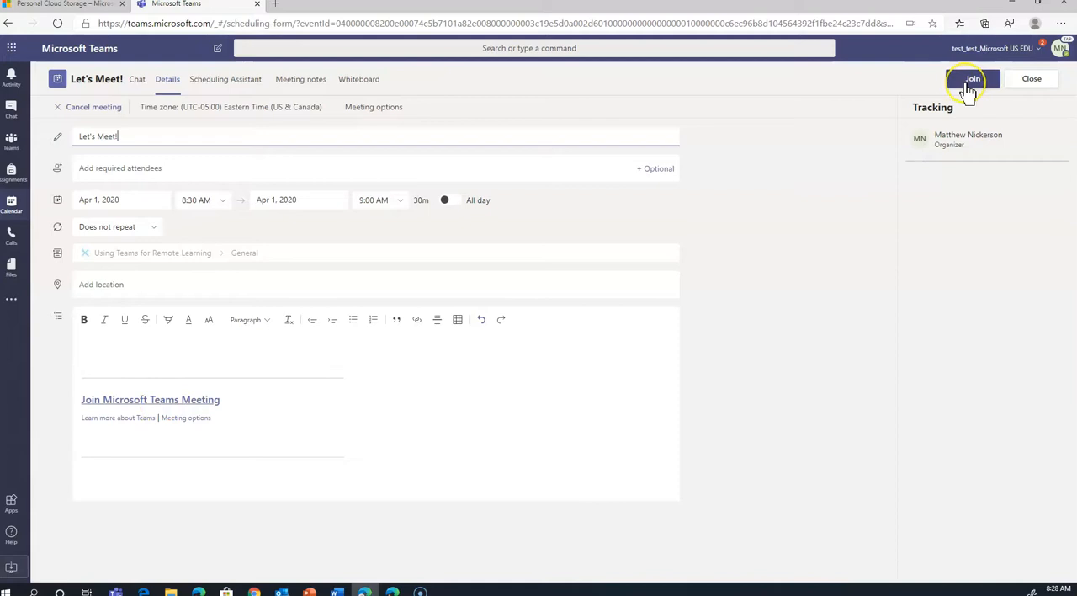
mouse_move(198, 211)
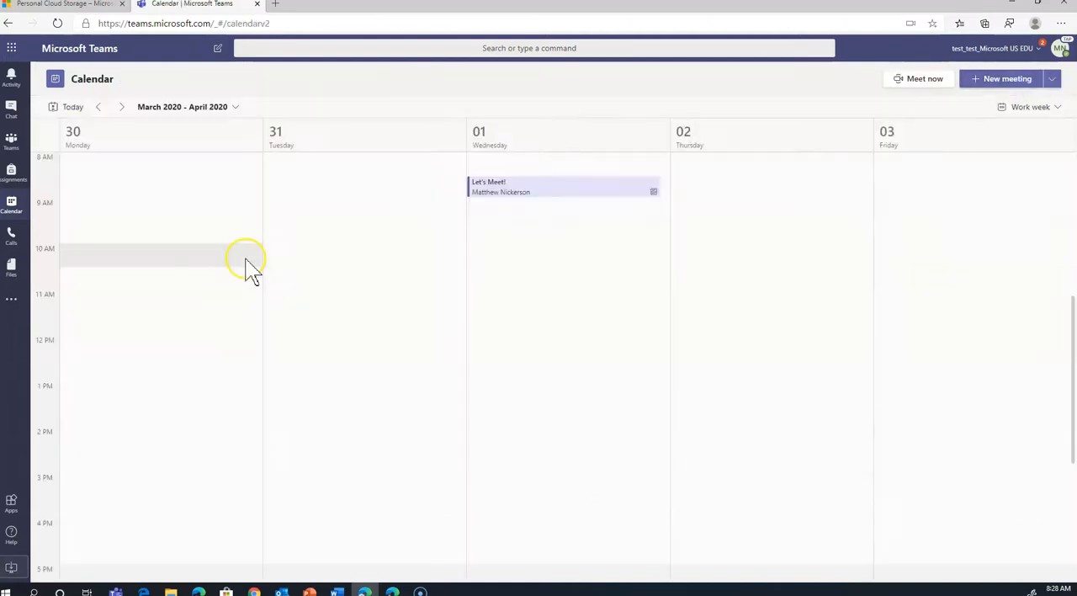
mouse_move(248, 256)
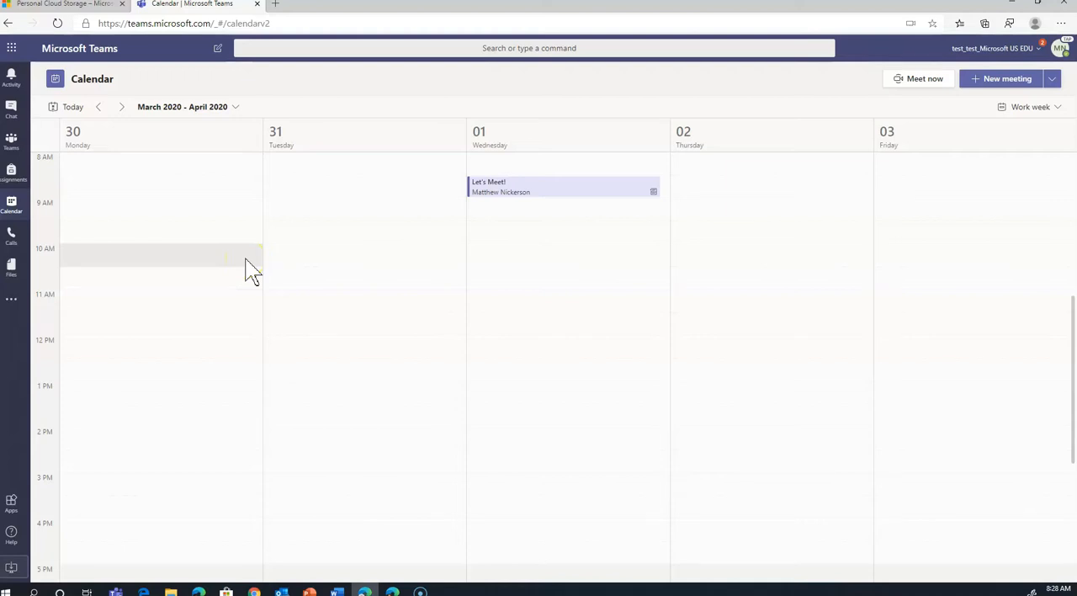
mouse_move(109, 227)
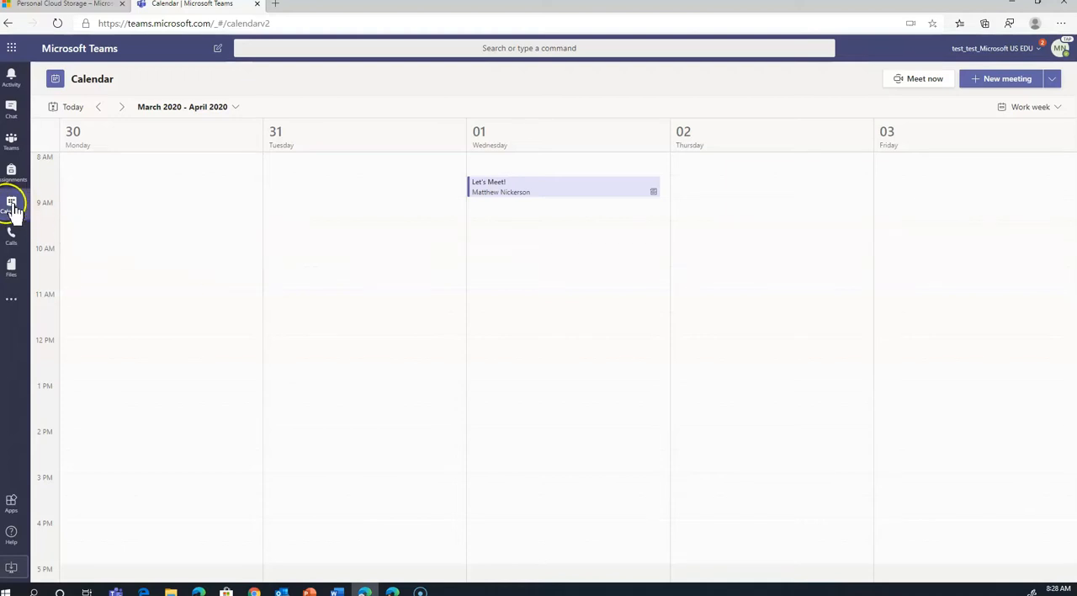
mouse_move(1031, 84)
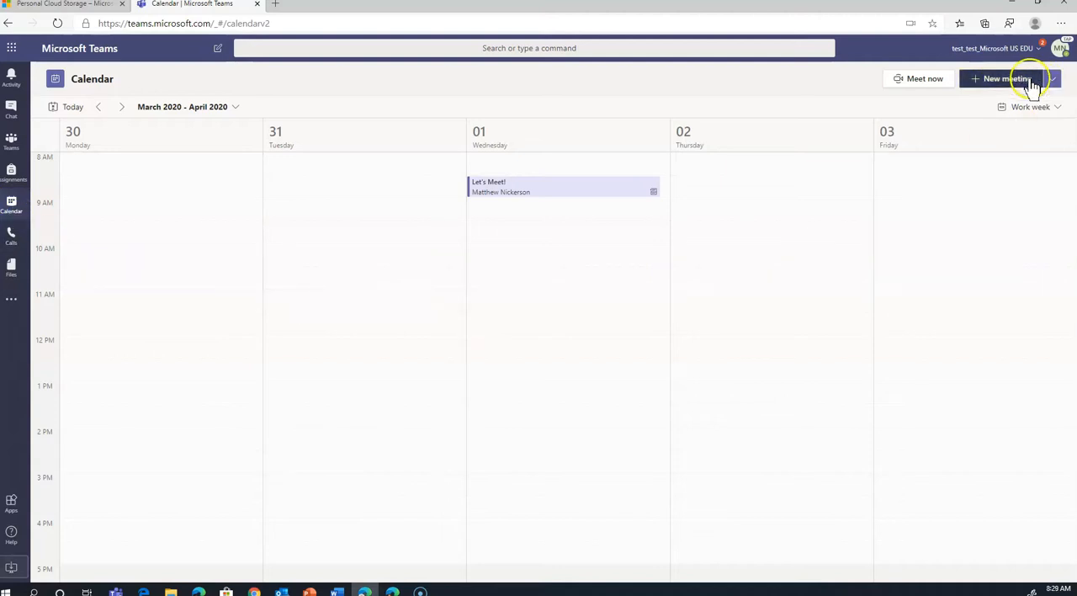
- Create and save a calendar meeting titled 'Let's Meet Some More!' on April 1
left_click(997, 78)
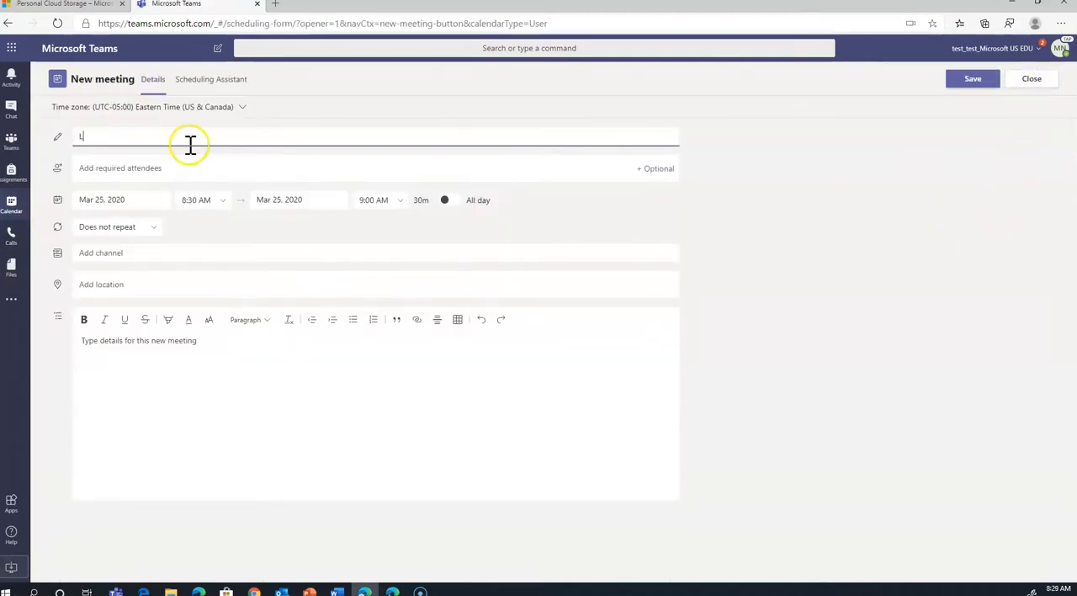
left_click(196, 199)
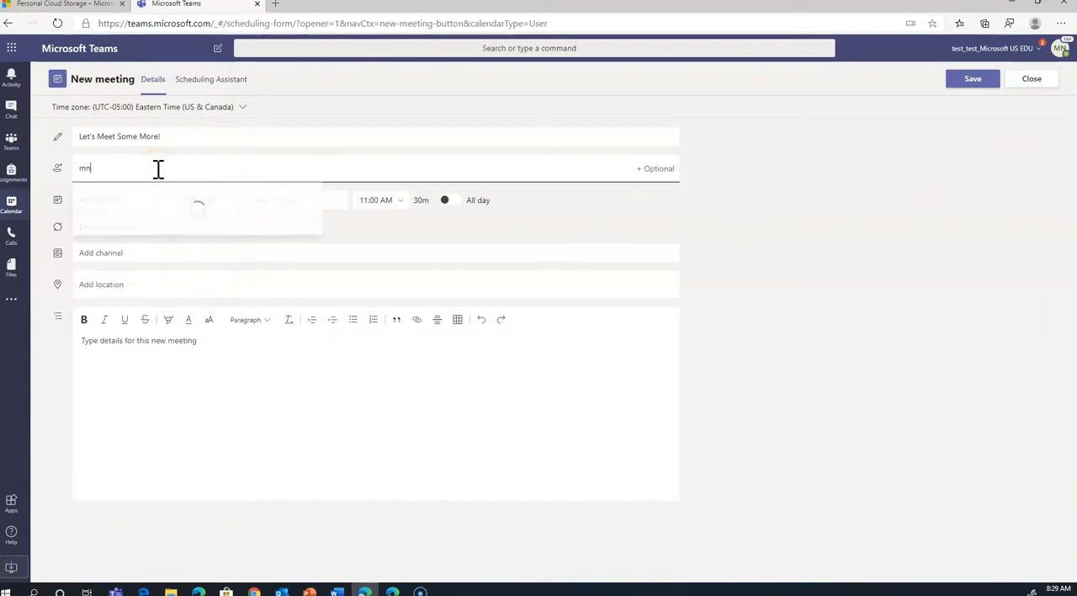
left_click(972, 78)
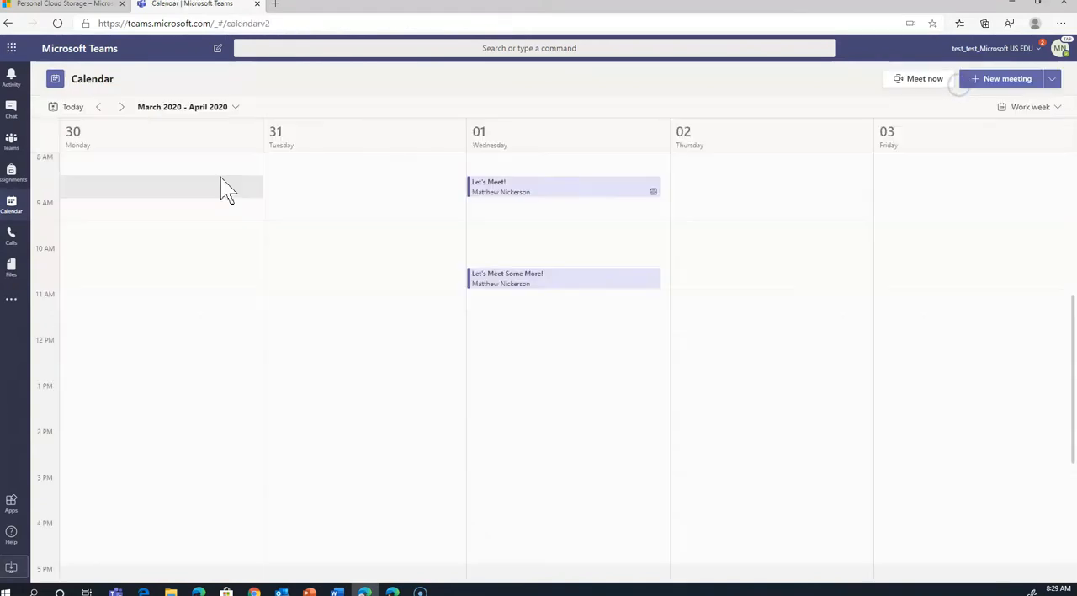
mouse_move(295, 484)
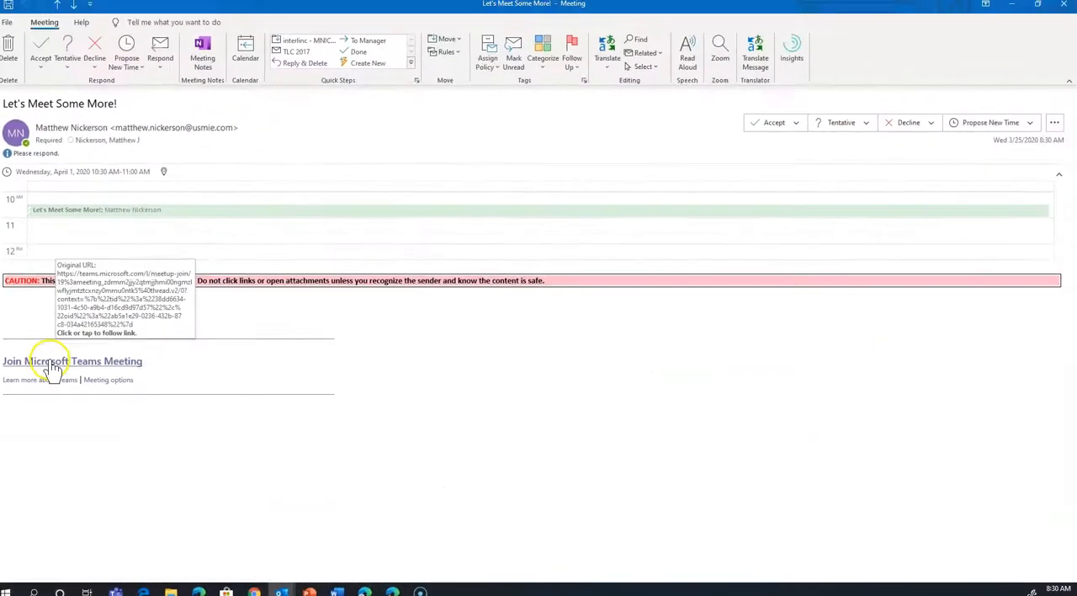
- Accept the 'Let's Meet Some More!' invite immediately and open the meeting from the calendar
left_click(40, 46)
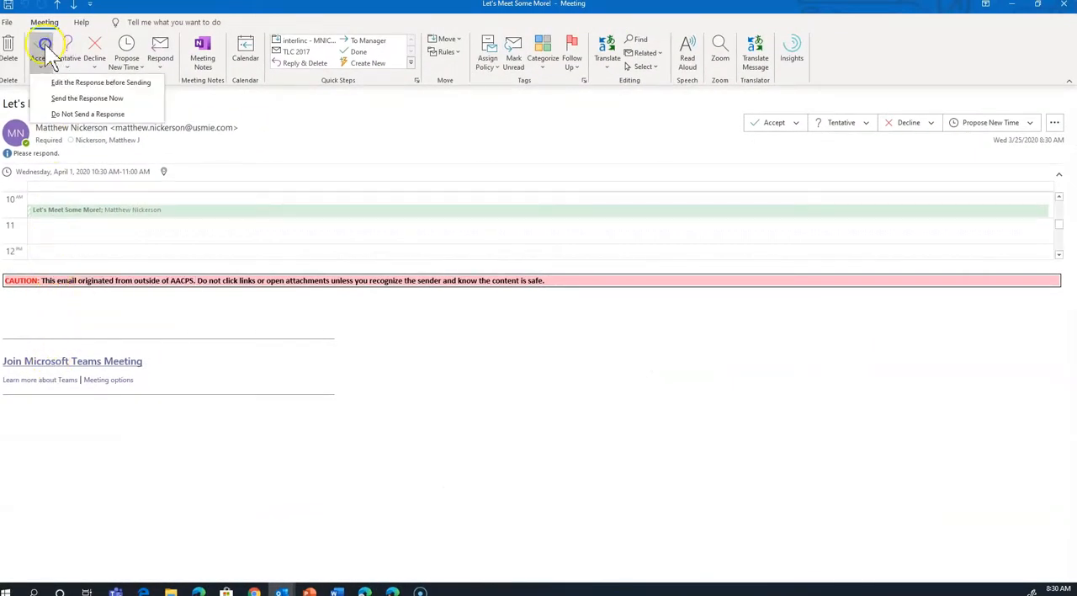
left_click(87, 97)
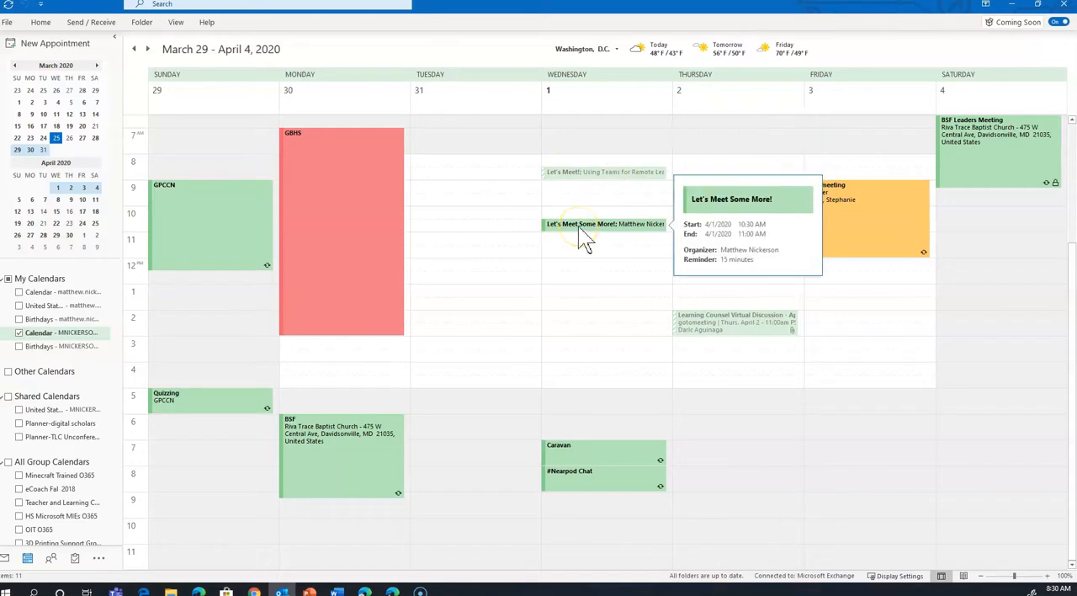
left_click(604, 224)
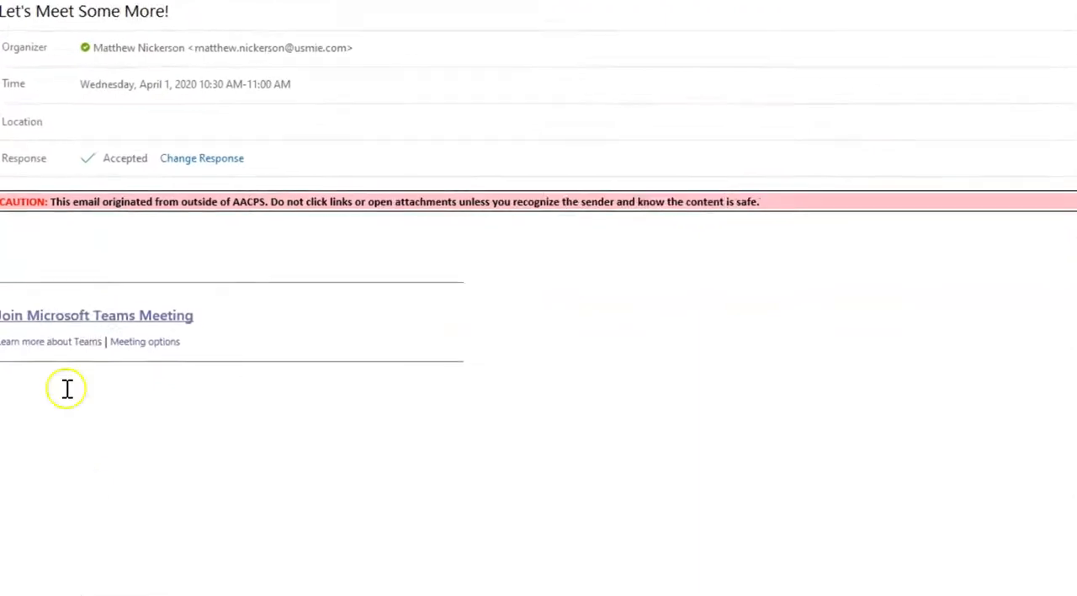
mouse_move(118, 324)
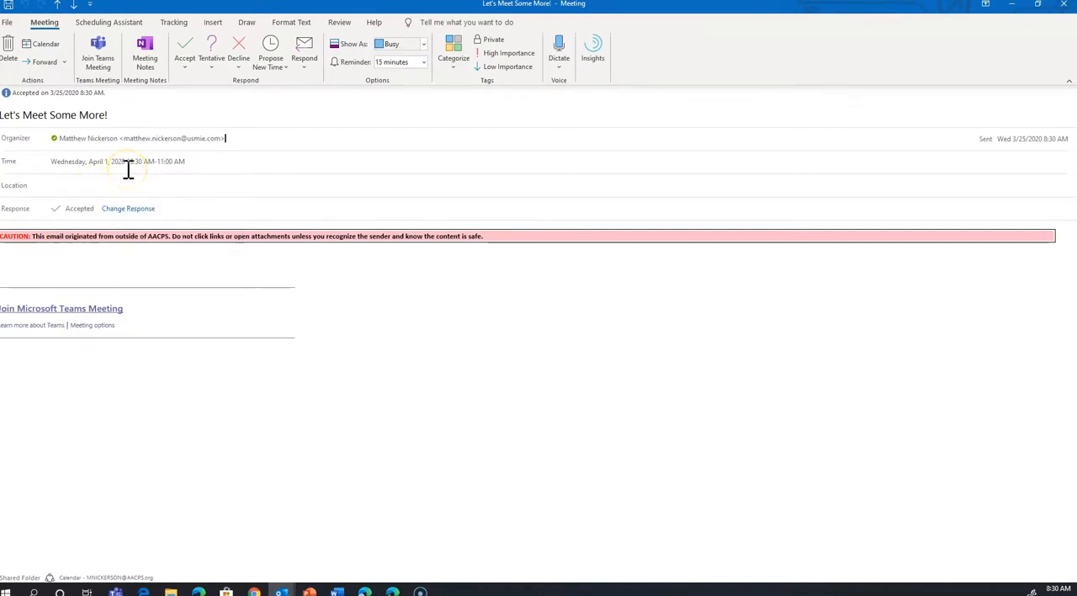
- Follow the meeting's join link and allow Edge to open it in Teams
left_click(61, 308)
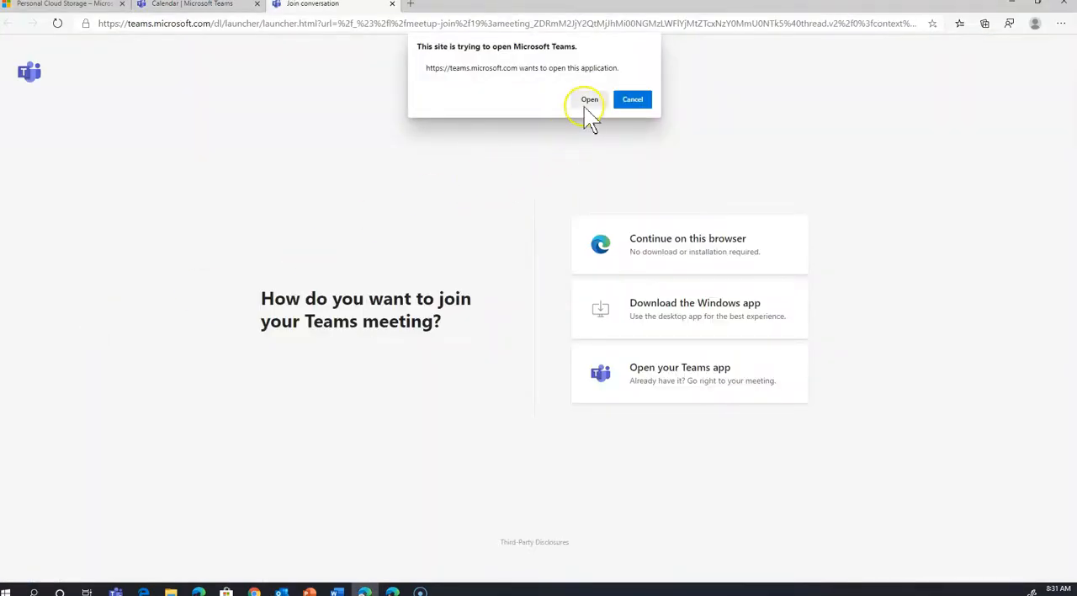
left_click(588, 99)
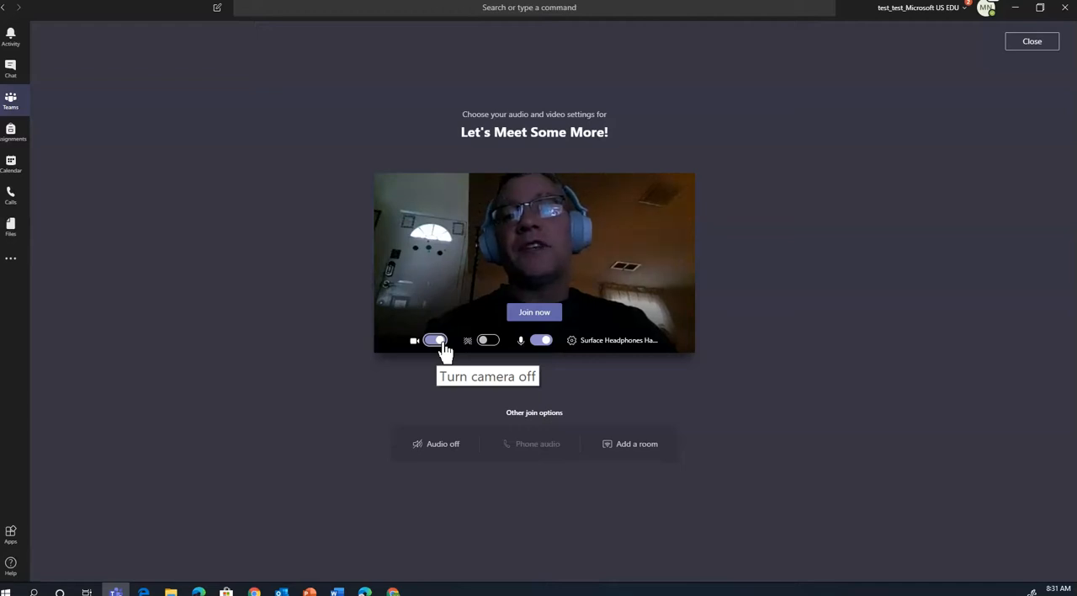
mouse_move(476, 369)
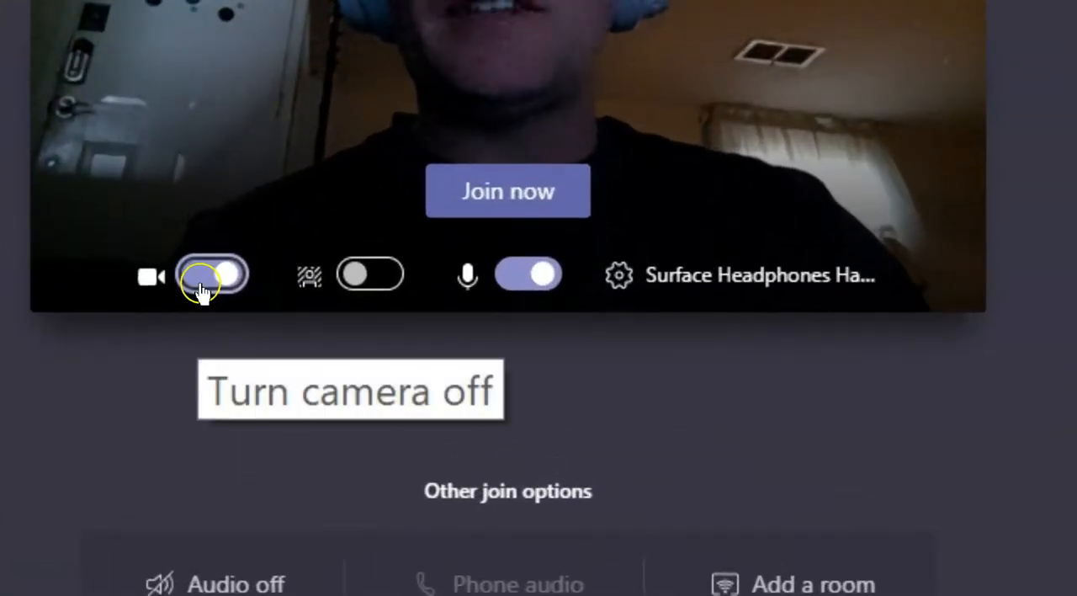
- Toggle the microphone off and back on, blur the background, and join the meeting
left_click(210, 274)
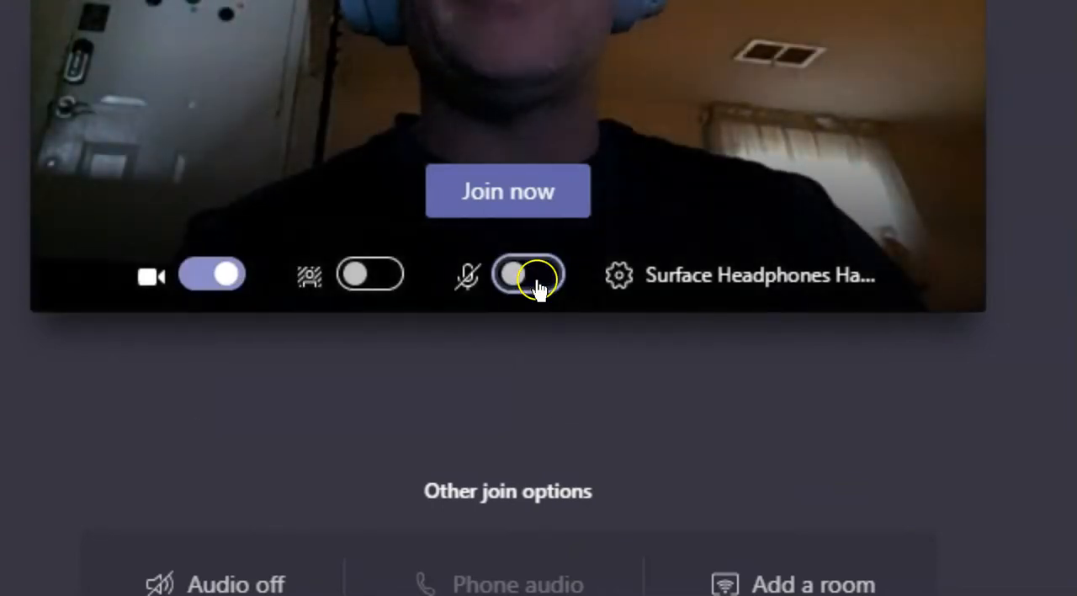
left_click(527, 274)
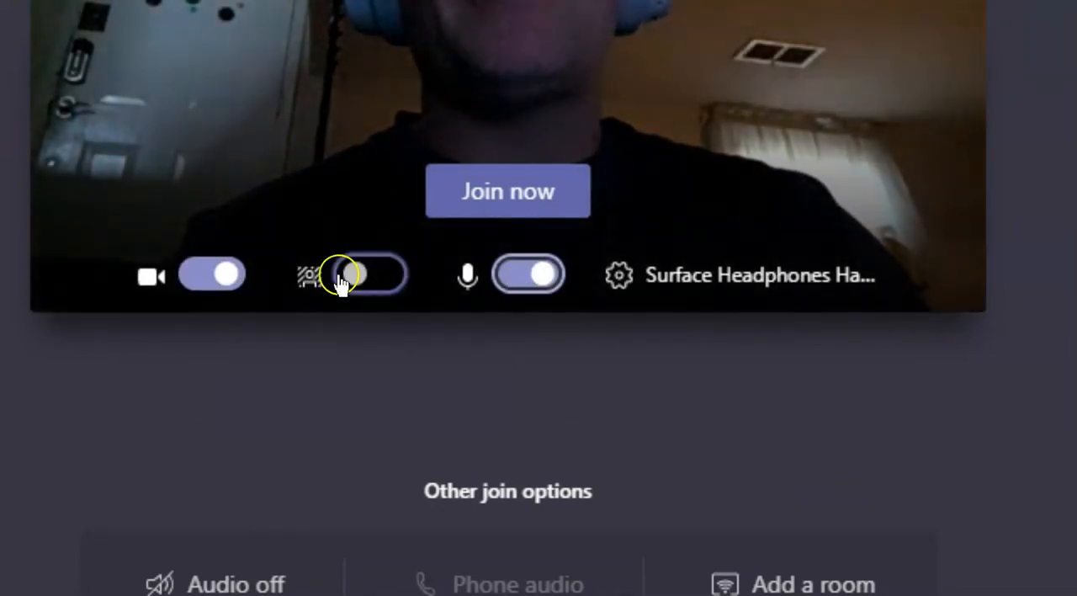
left_click(371, 275)
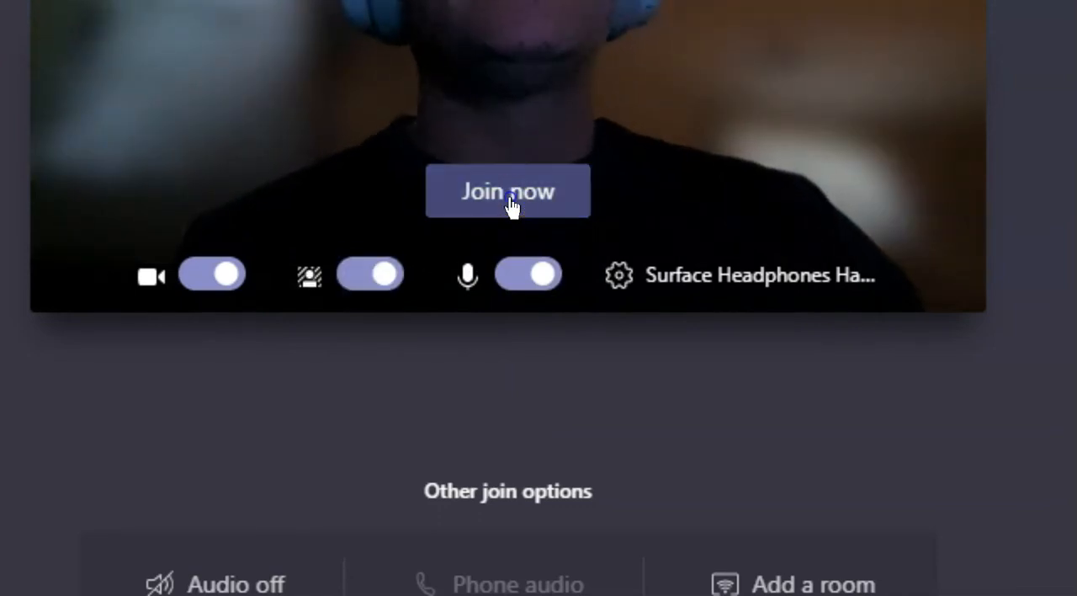
left_click(507, 191)
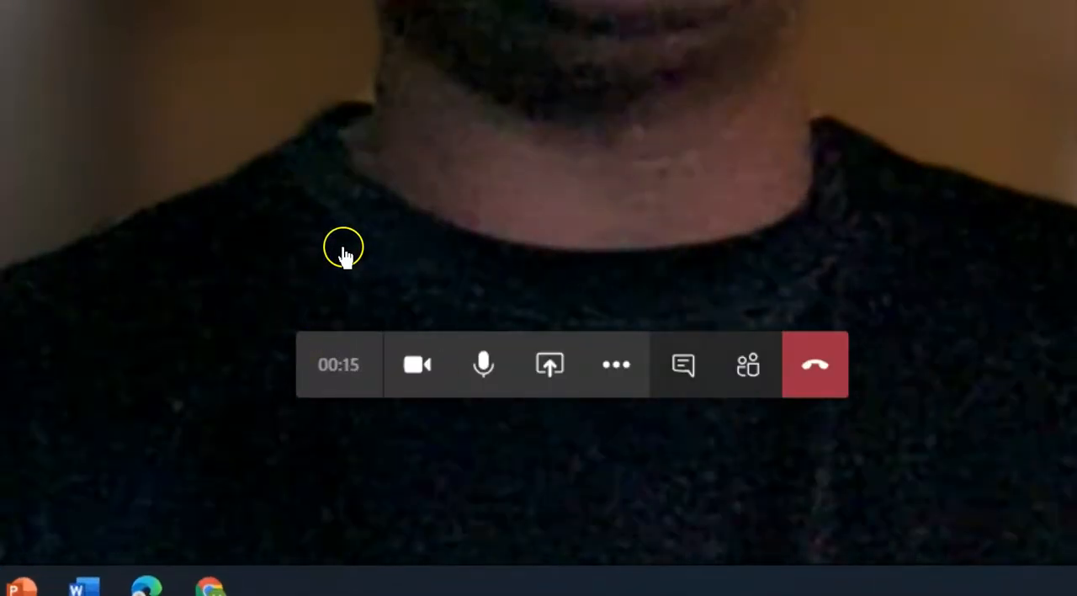
mouse_move(415, 363)
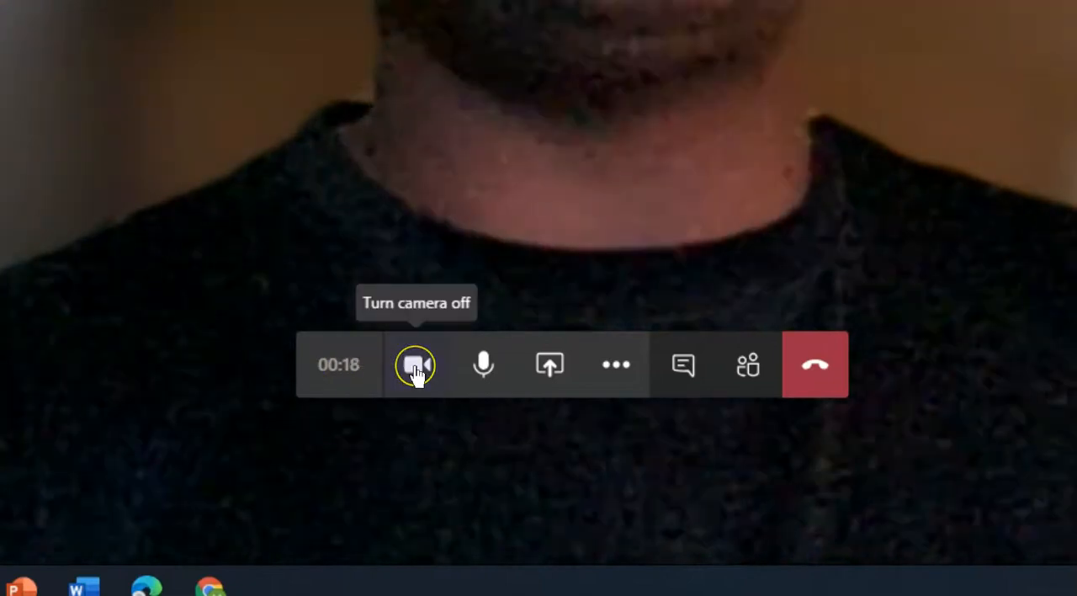
- Switch the camera off and mute the microphone during the call
left_click(416, 363)
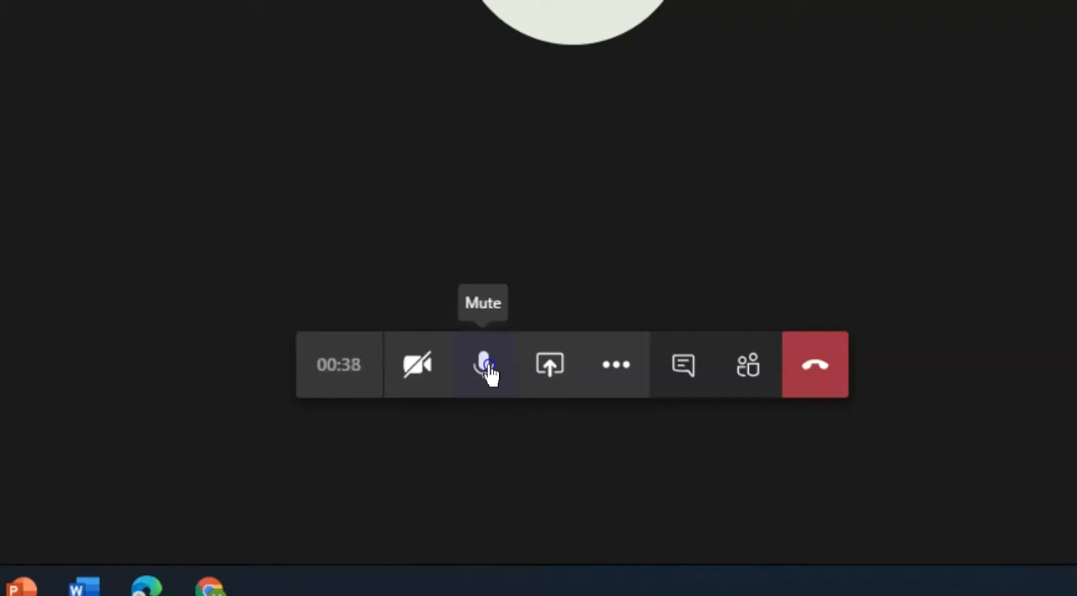
left_click(483, 363)
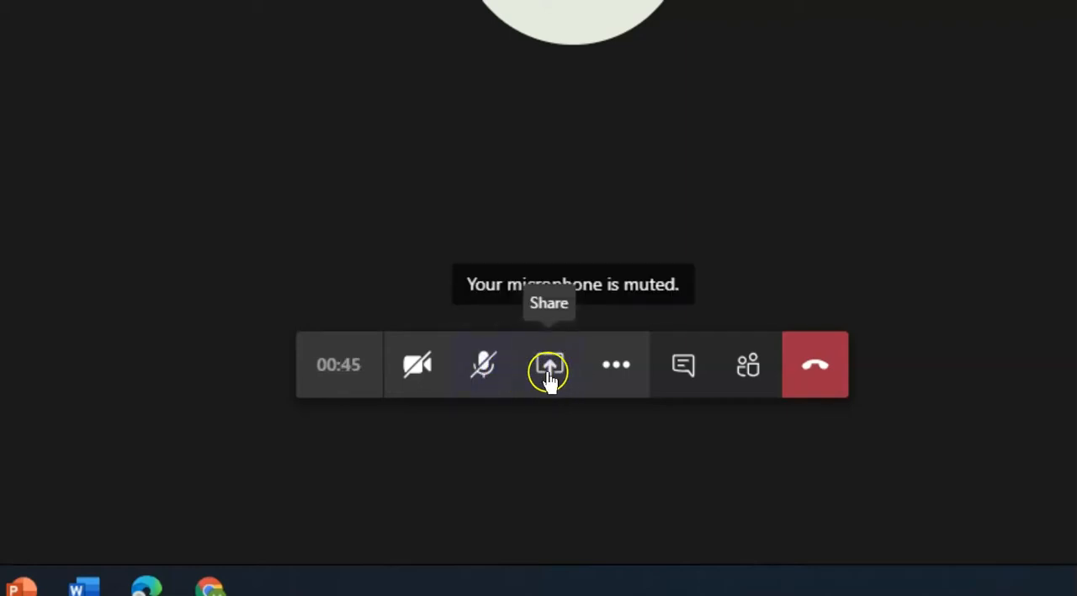
mouse_move(684, 365)
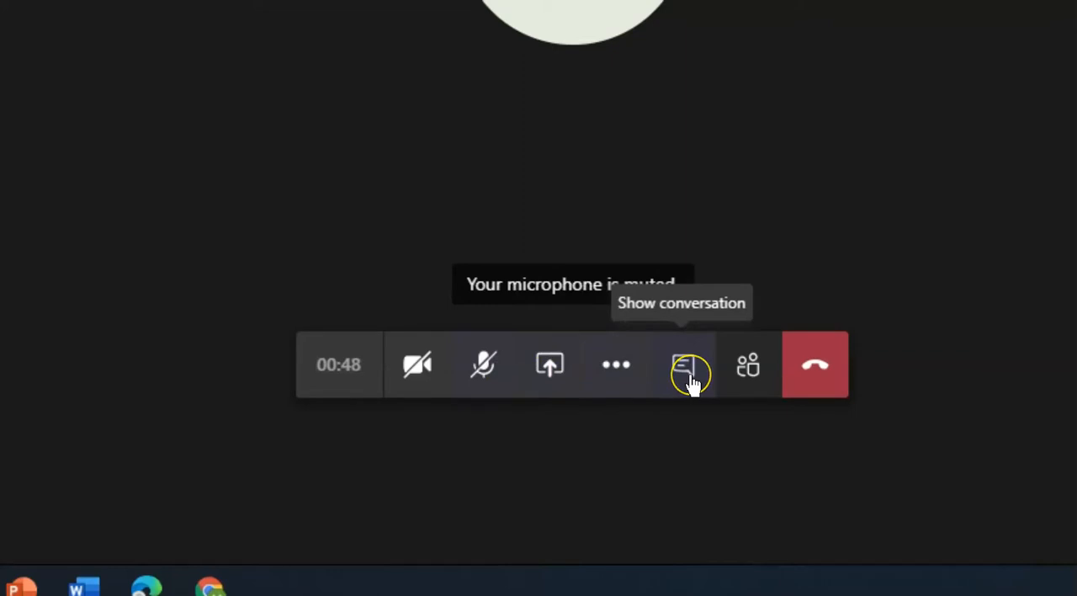
- Open the meeting chat, enter 'Hello everyone!', and bring up the people list
left_click(690, 364)
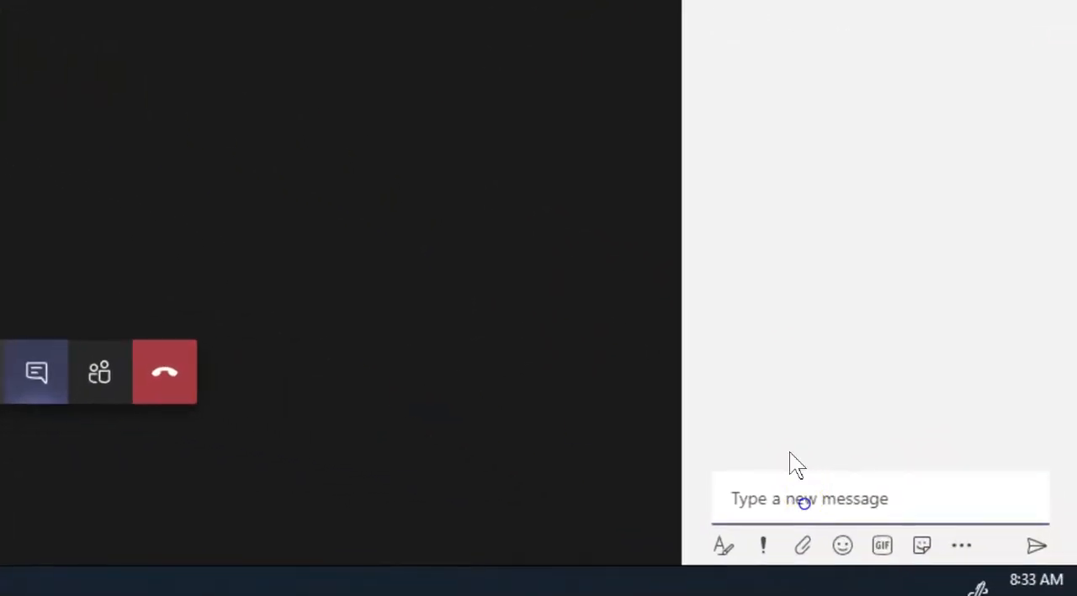
type("Hello everyone!")
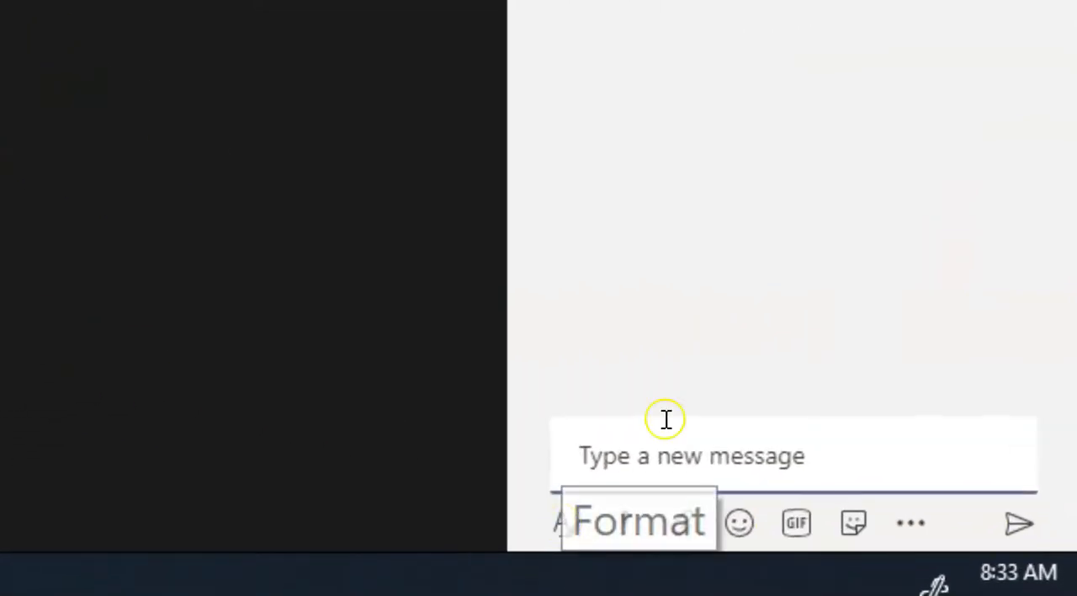
left_click(624, 523)
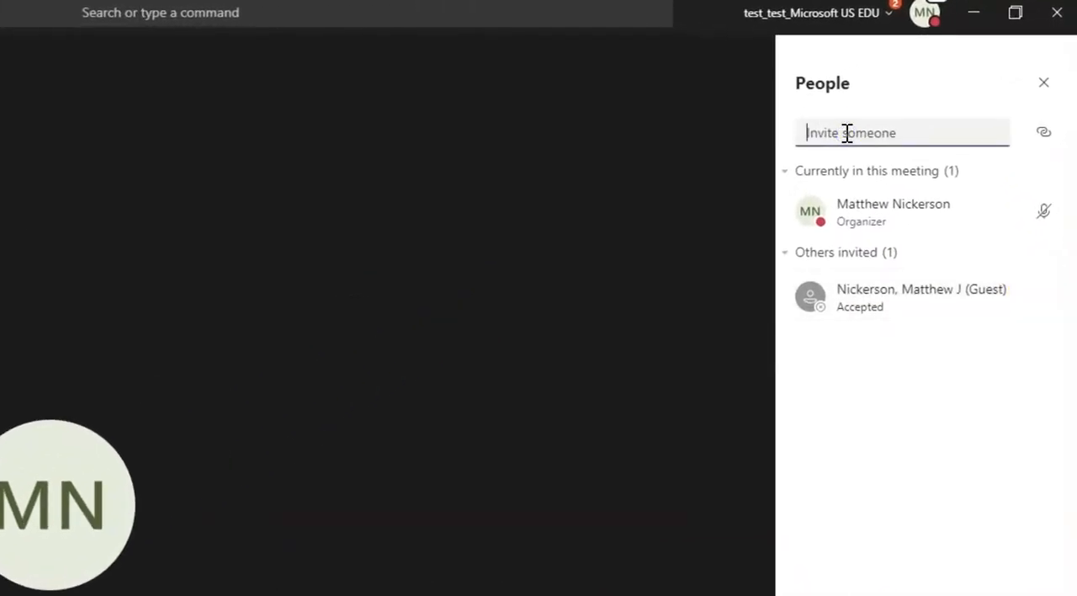
mouse_move(1043, 132)
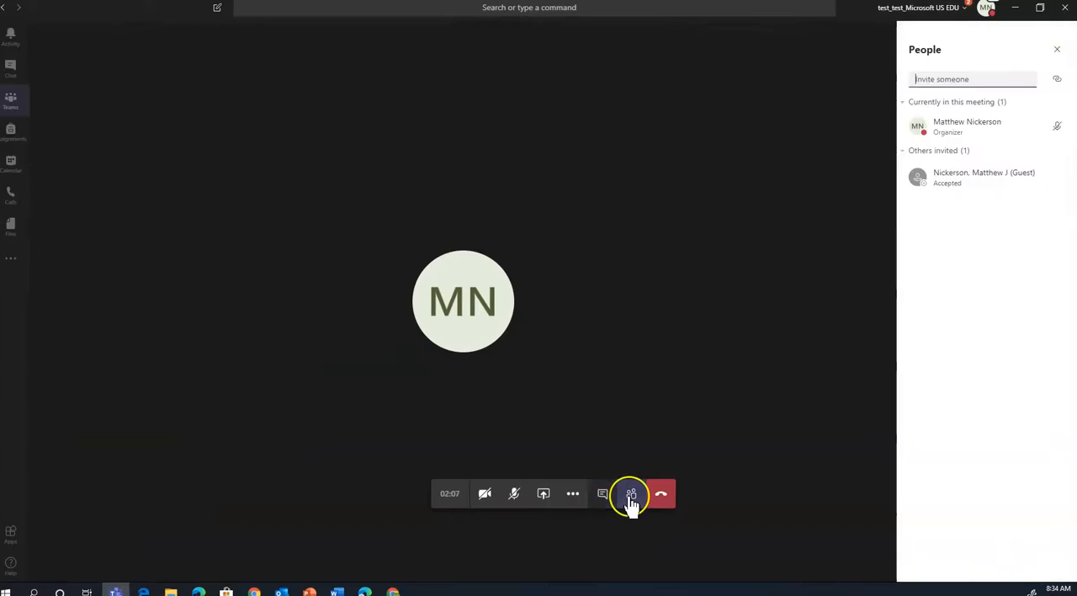
mouse_move(1042, 361)
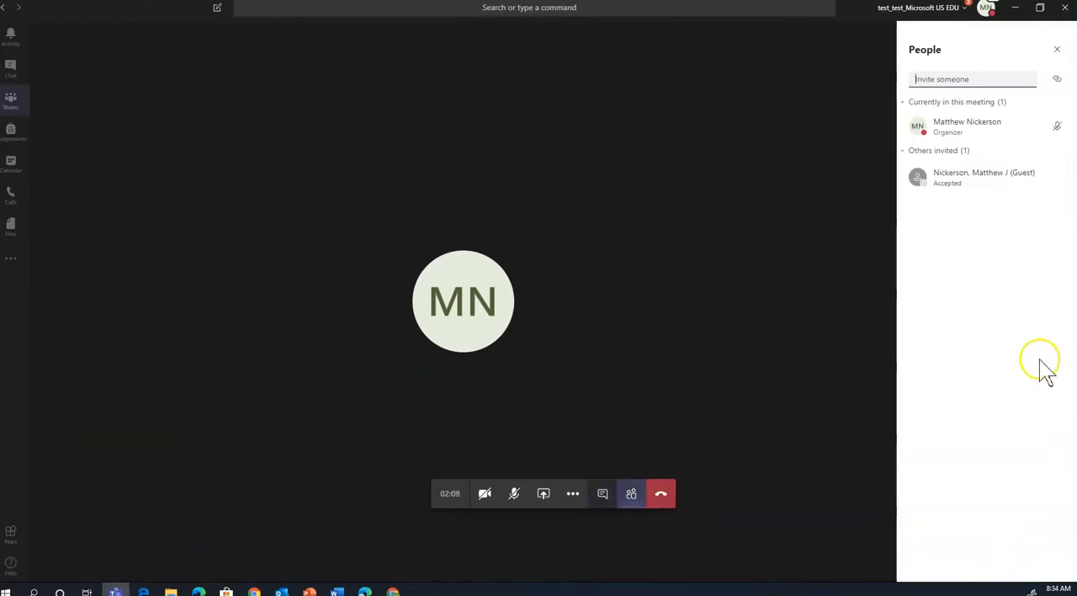
- Show the More actions menu with device settings, live captions and recording options
left_click(572, 492)
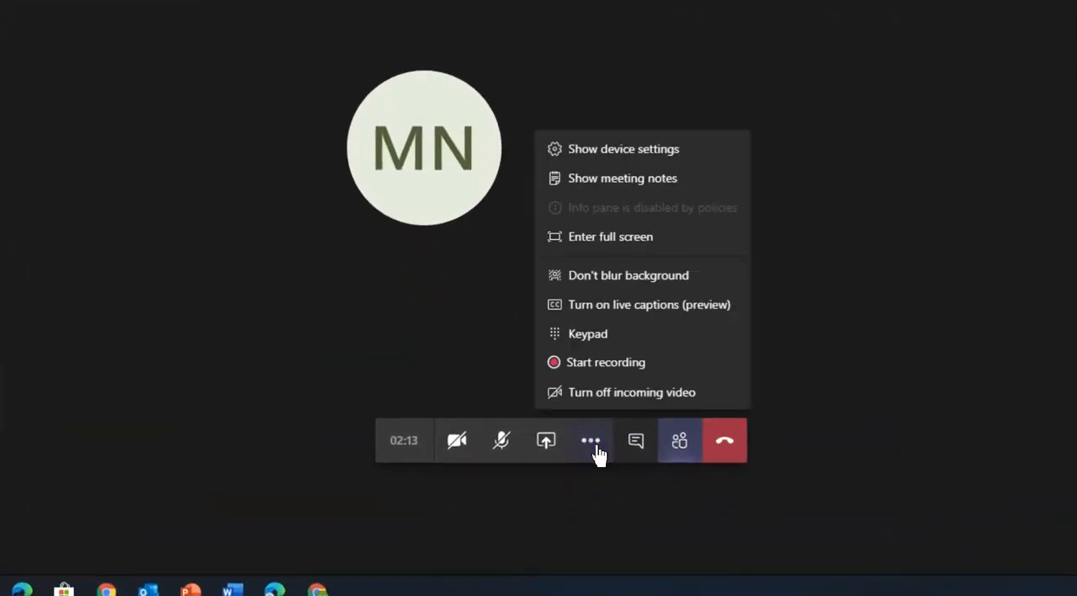
mouse_move(660, 275)
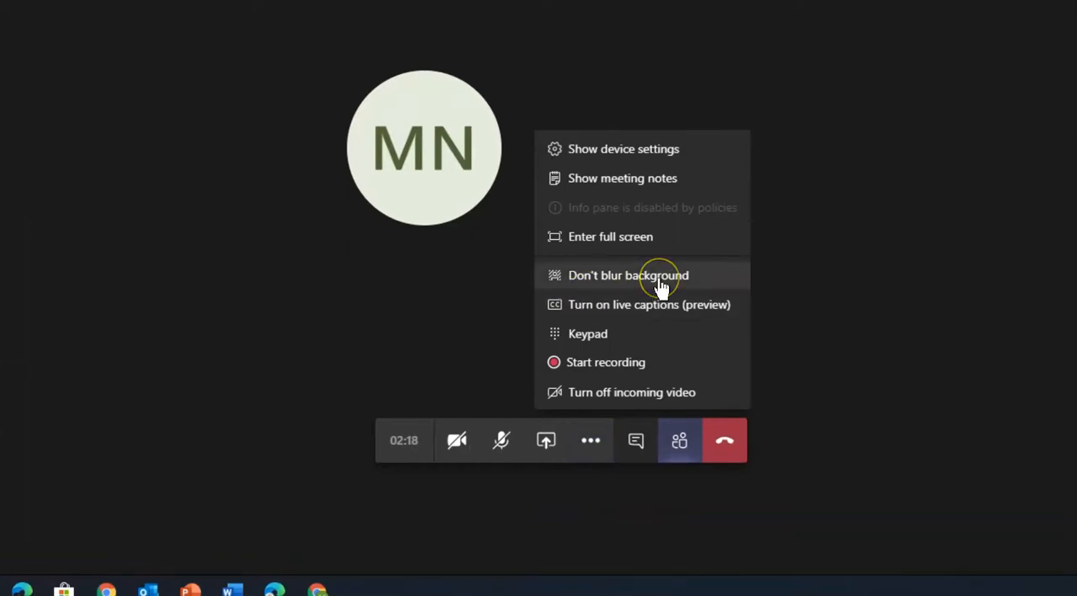
mouse_move(577, 392)
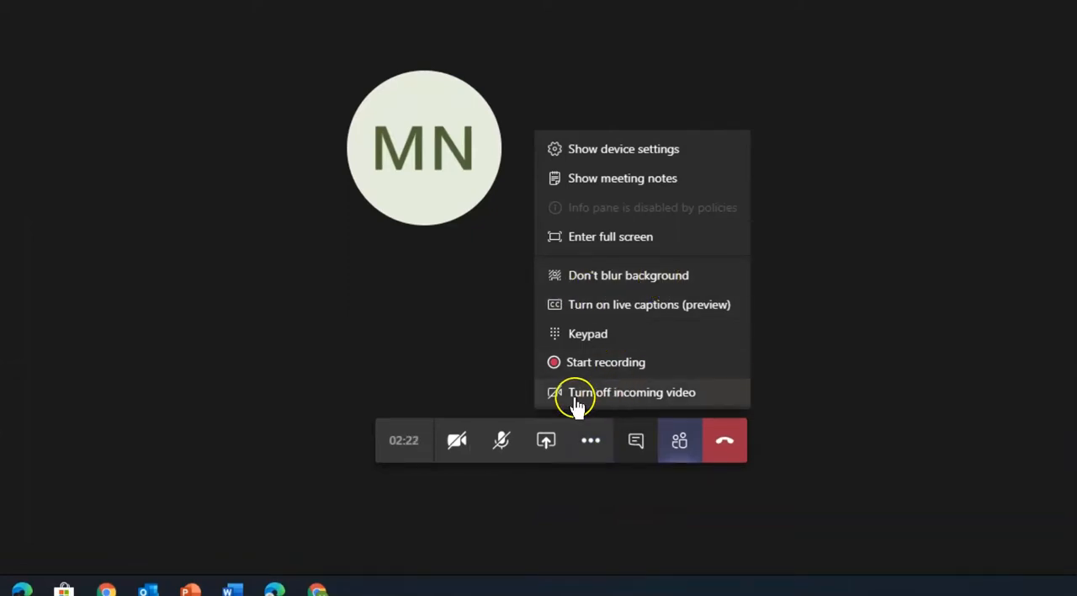
mouse_move(660, 401)
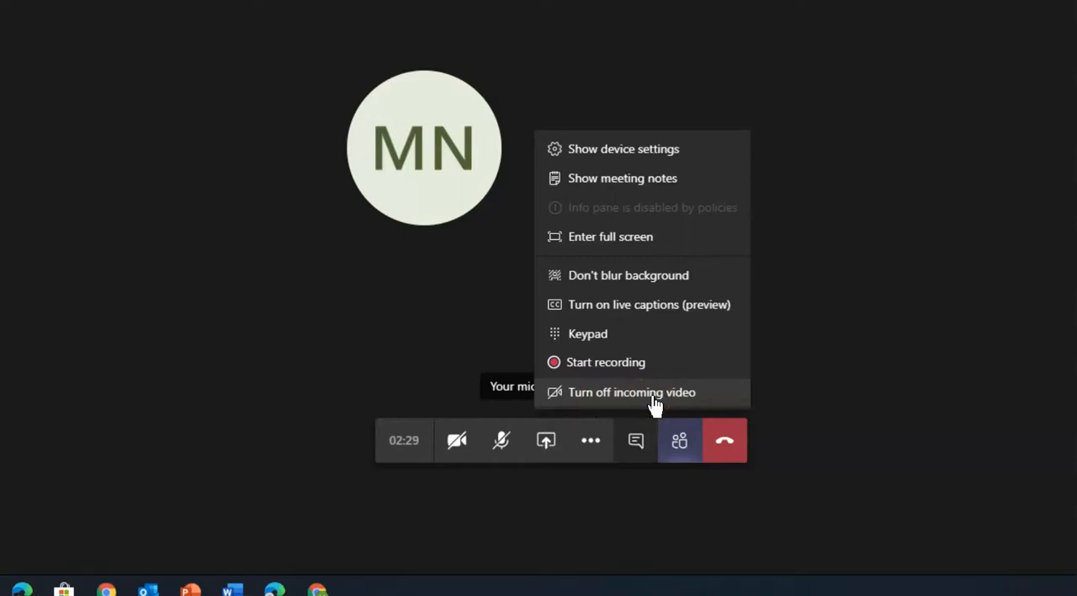
mouse_move(599, 395)
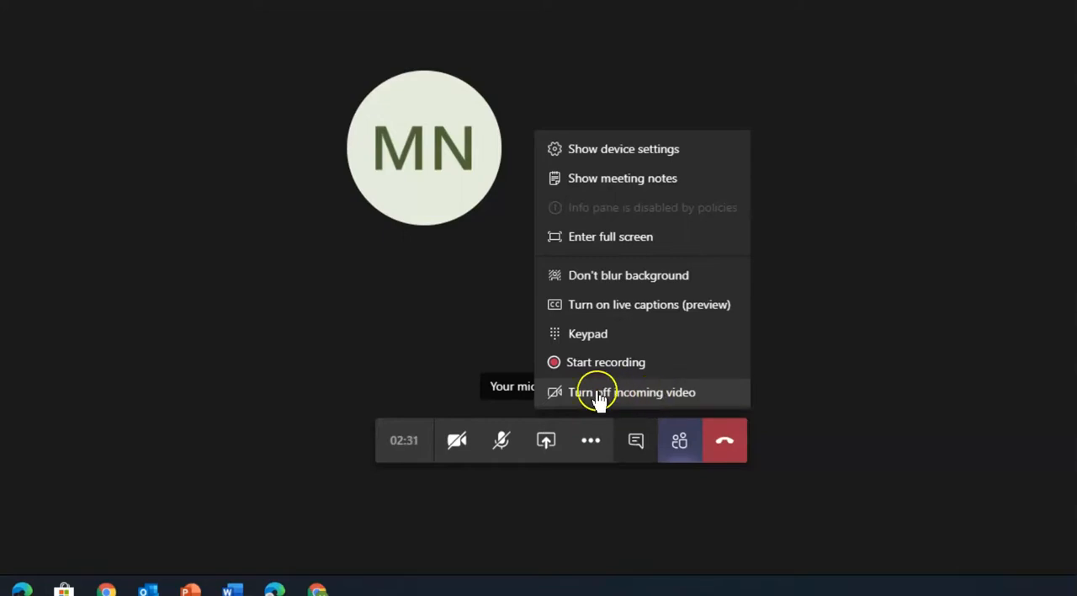
mouse_move(648, 401)
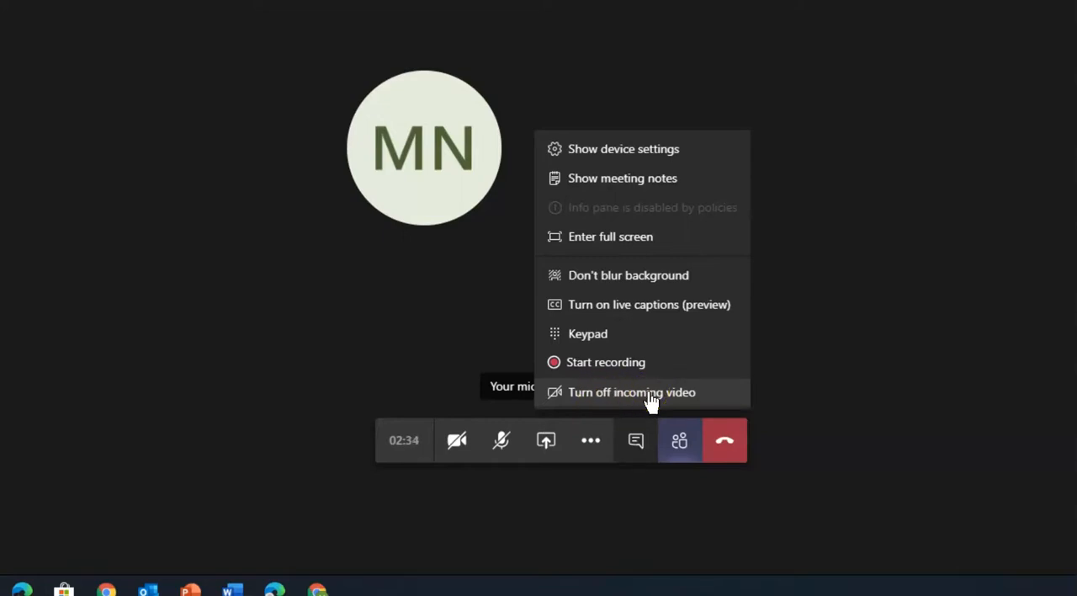
mouse_move(621, 374)
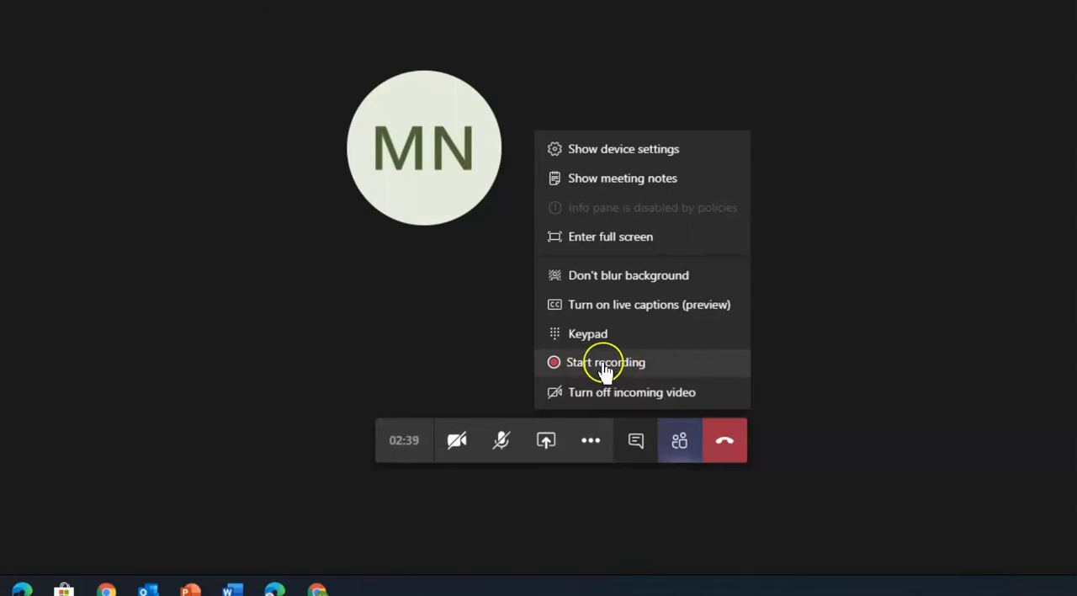
mouse_move(633, 370)
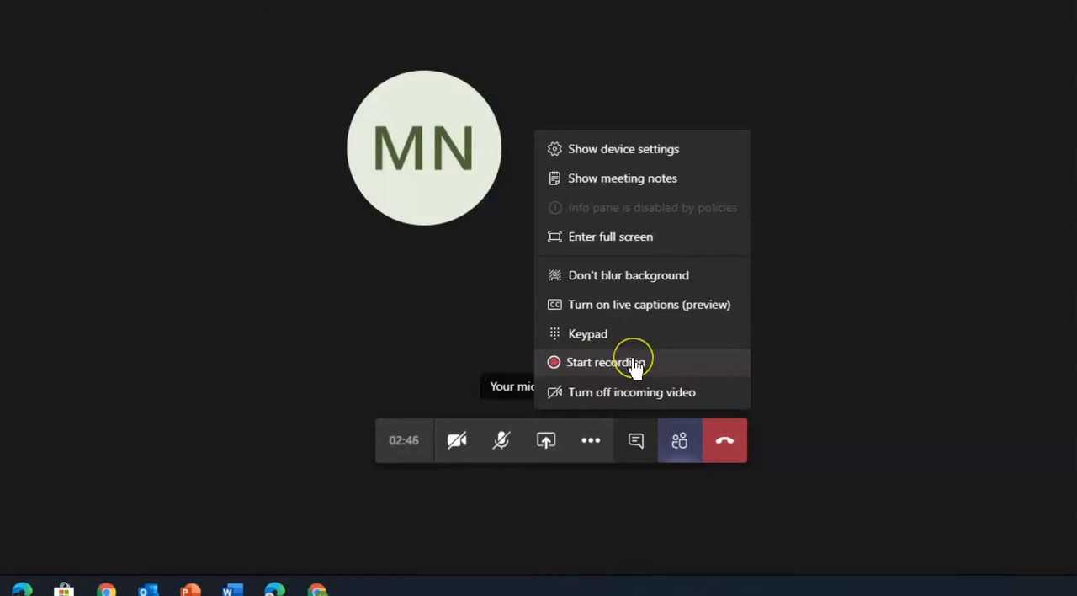
mouse_move(636, 362)
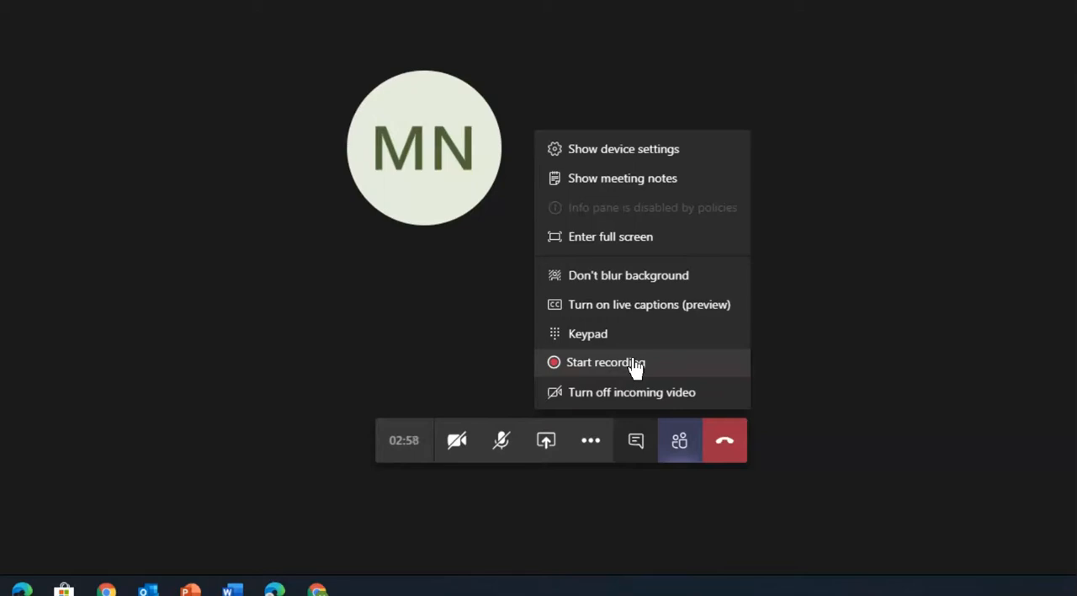
mouse_move(643, 305)
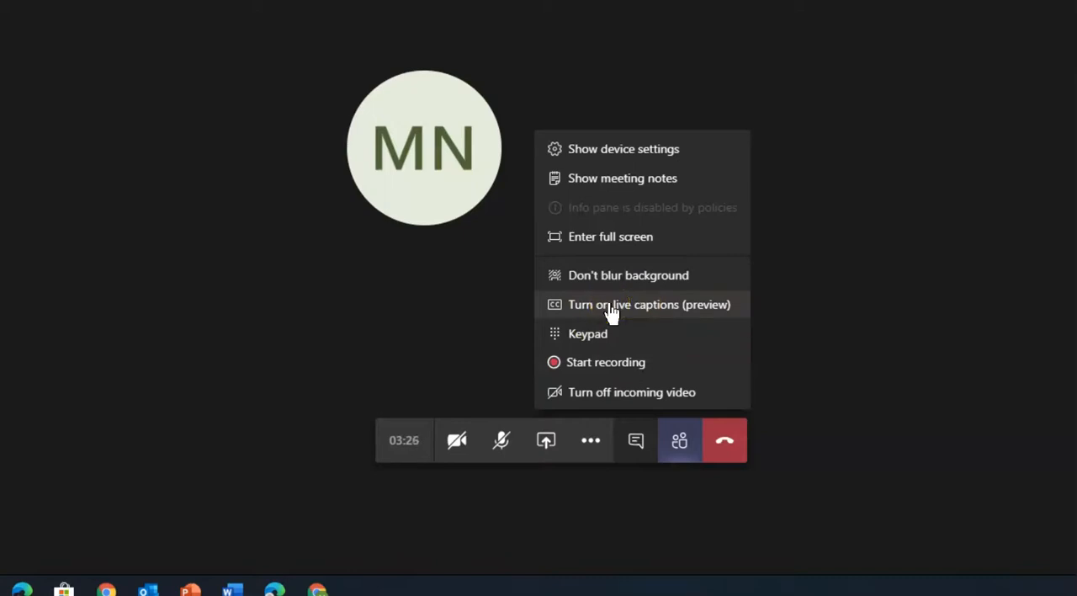
- Choose 'Turn on live captions (preview)' from the More actions menu
left_click(649, 303)
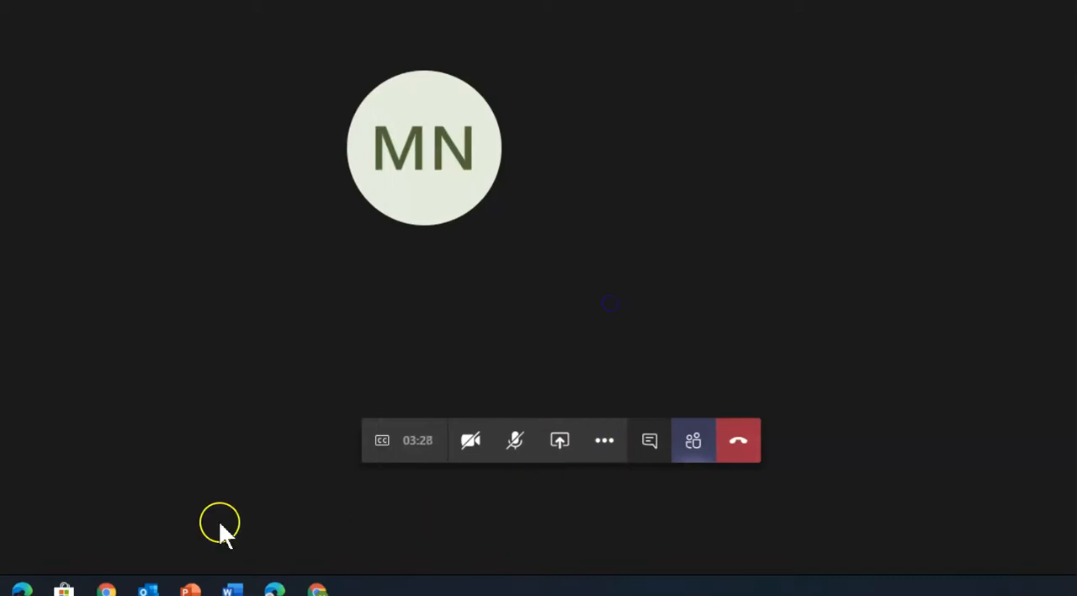
mouse_move(631, 513)
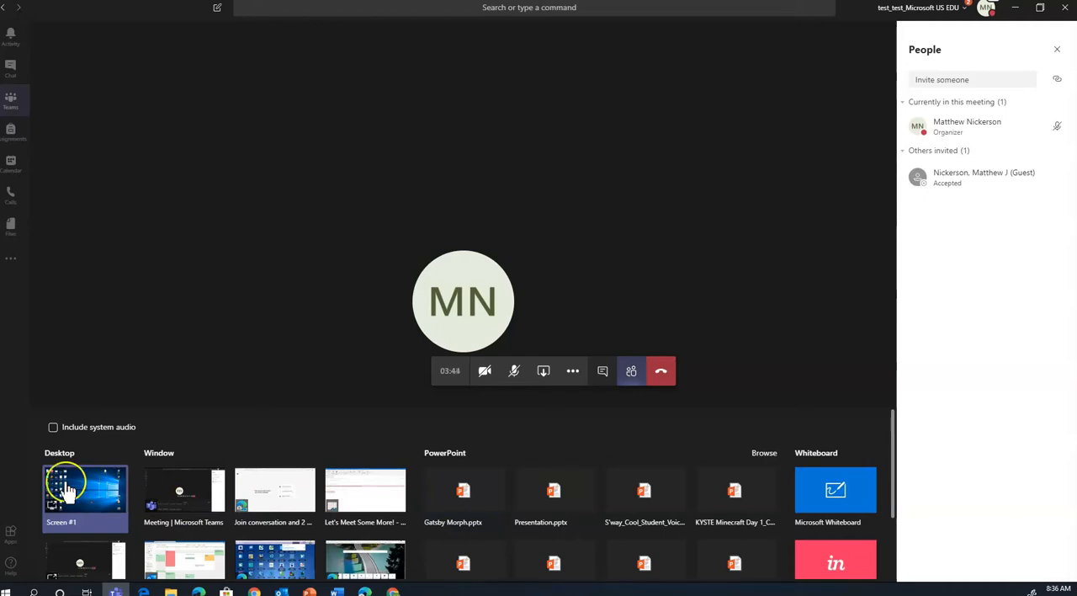
mouse_move(503, 150)
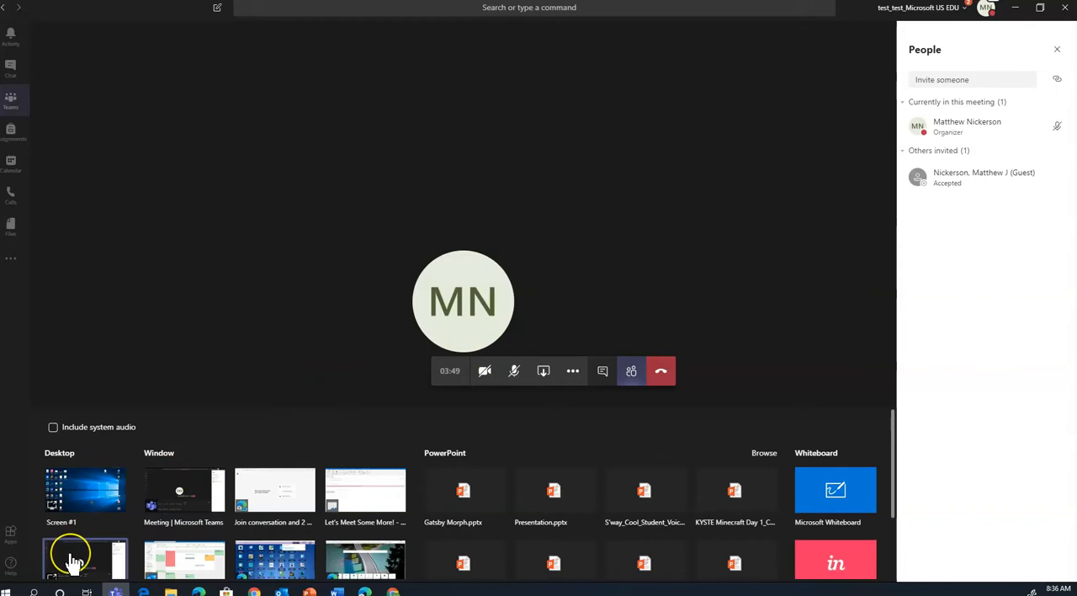
mouse_move(183, 496)
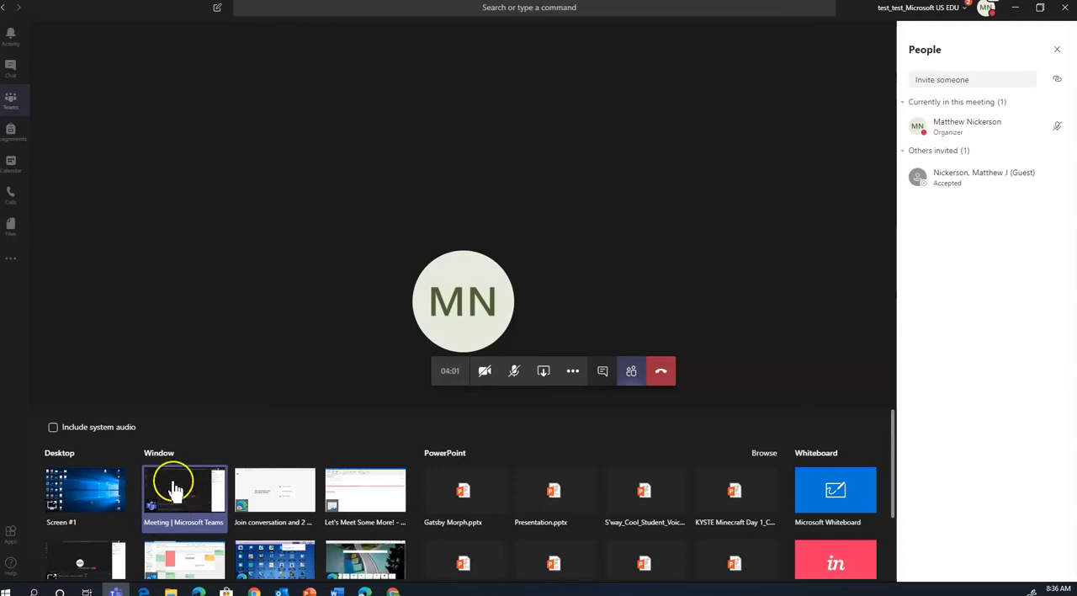
mouse_move(462, 490)
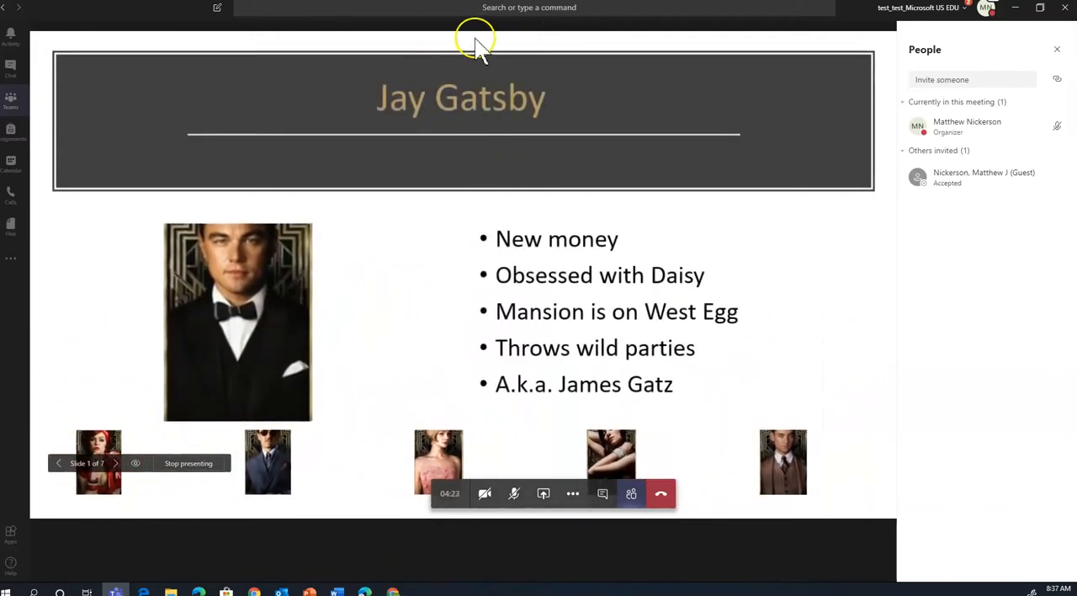
mouse_move(711, 379)
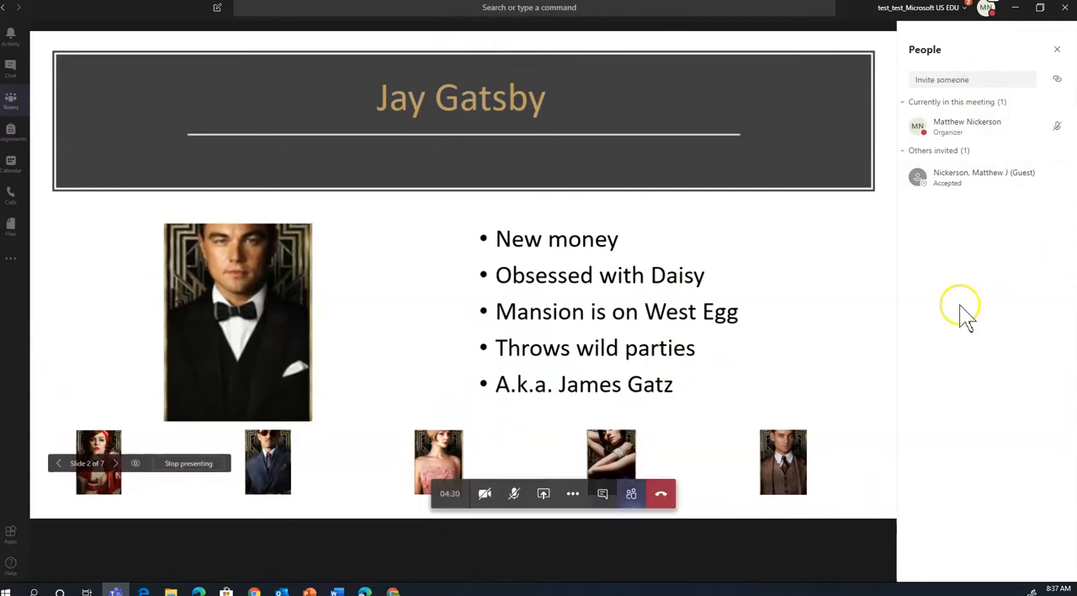
mouse_move(953, 477)
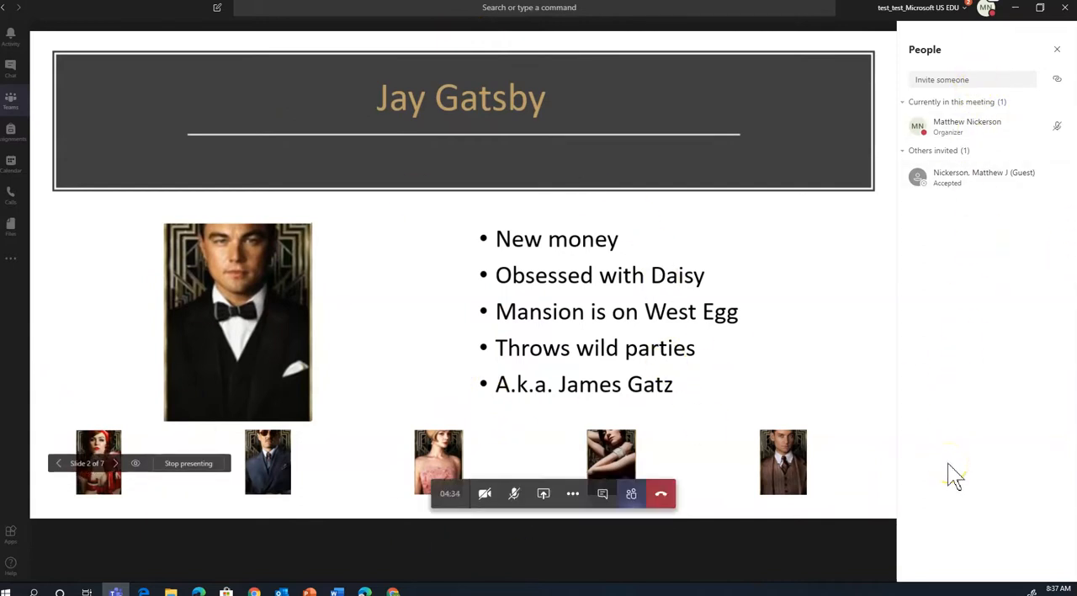
- Open the meeting chat beside the shared Jay Gatsby slides
left_click(603, 493)
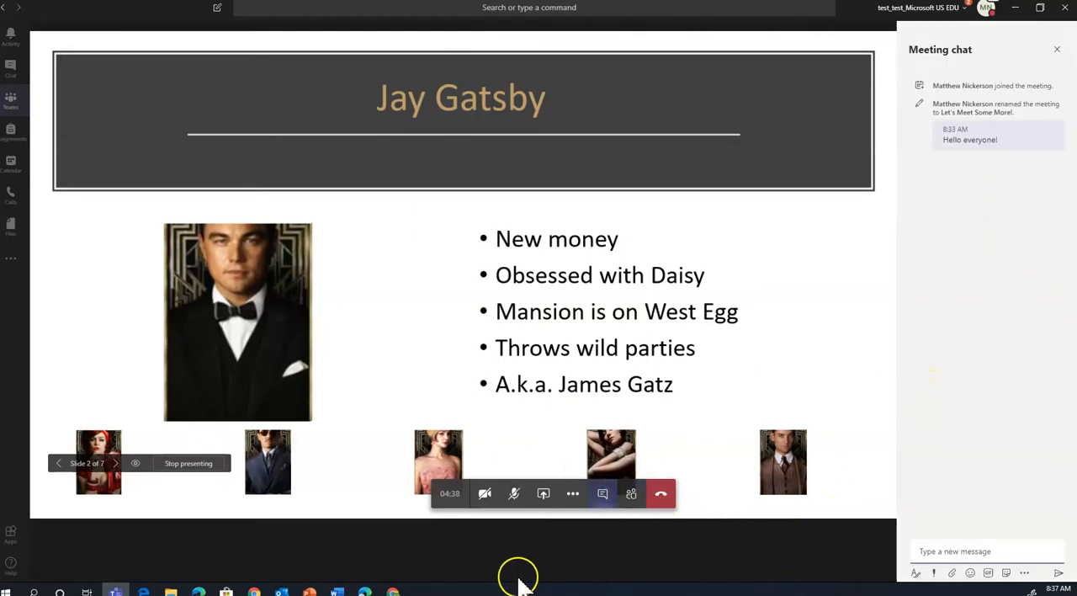
mouse_move(528, 394)
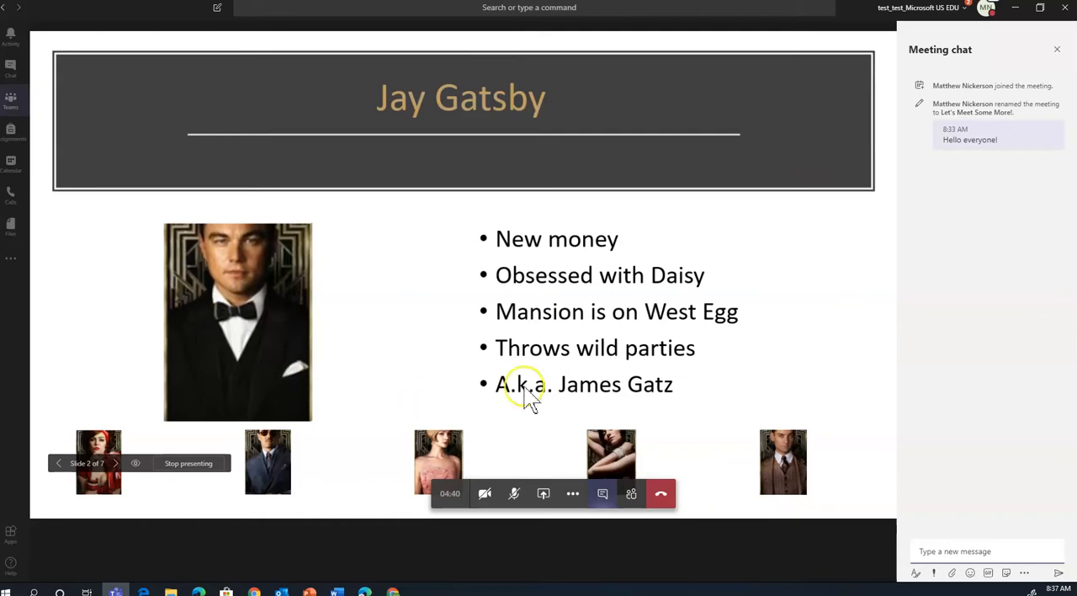
mouse_move(1013, 42)
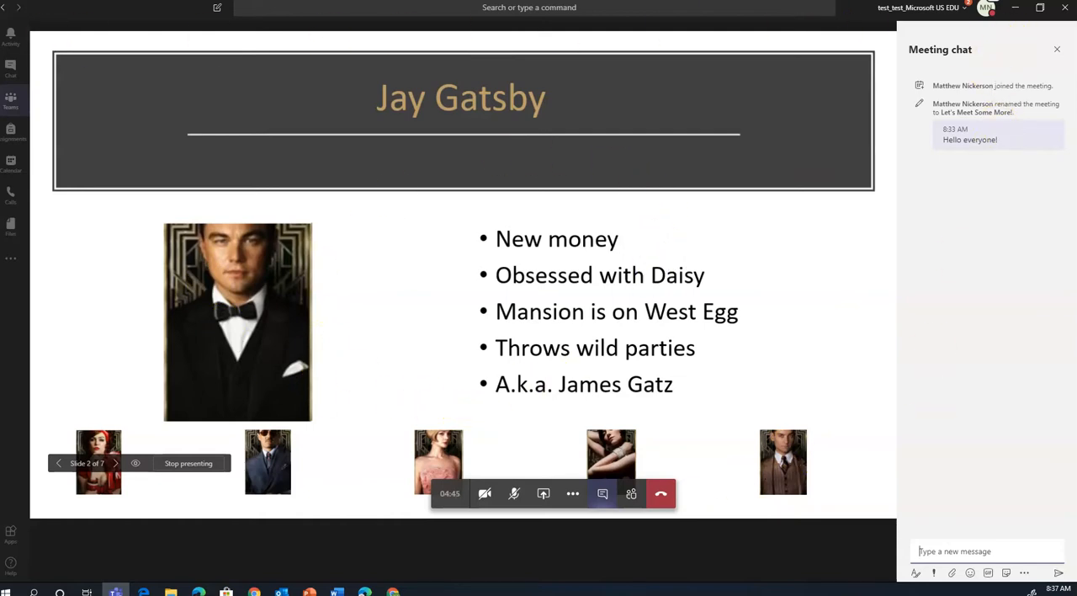
mouse_move(188, 463)
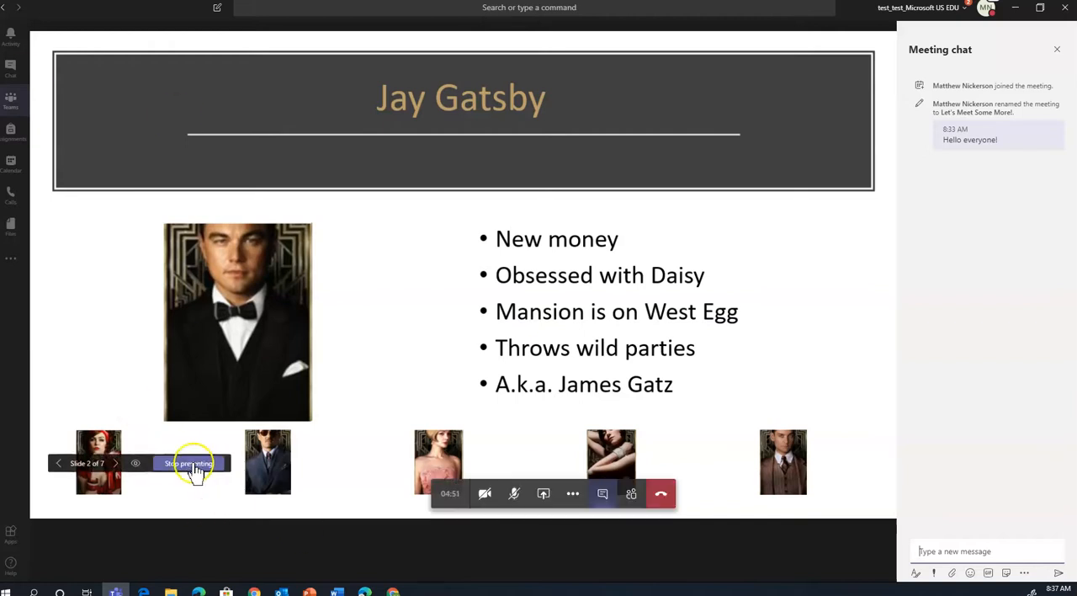
- Stop presenting the PowerPoint share, leaving Edge's page on how to join the meeting
left_click(187, 463)
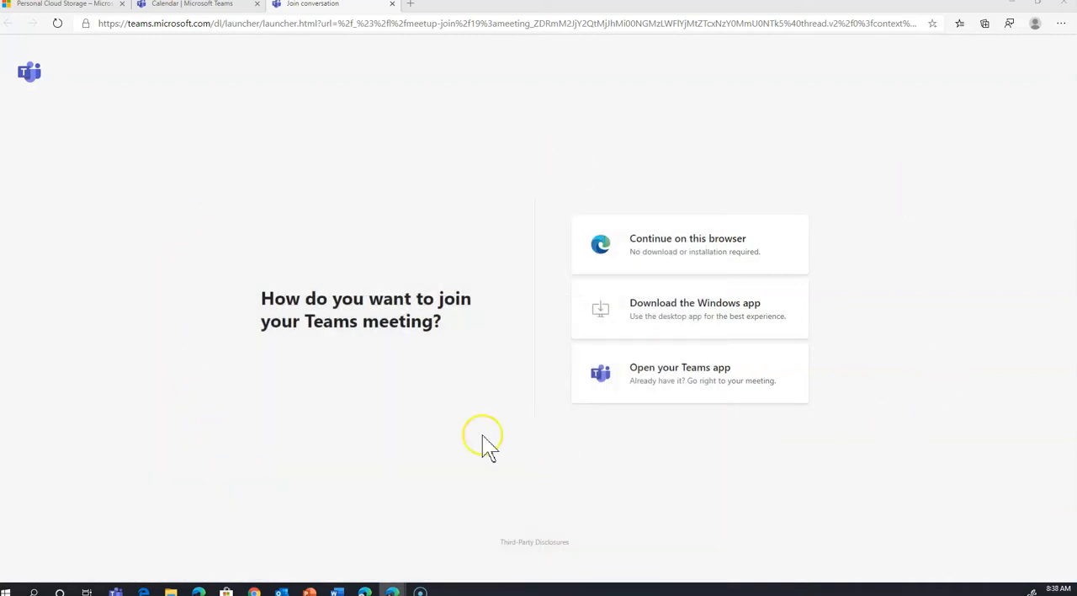
mouse_move(381, 223)
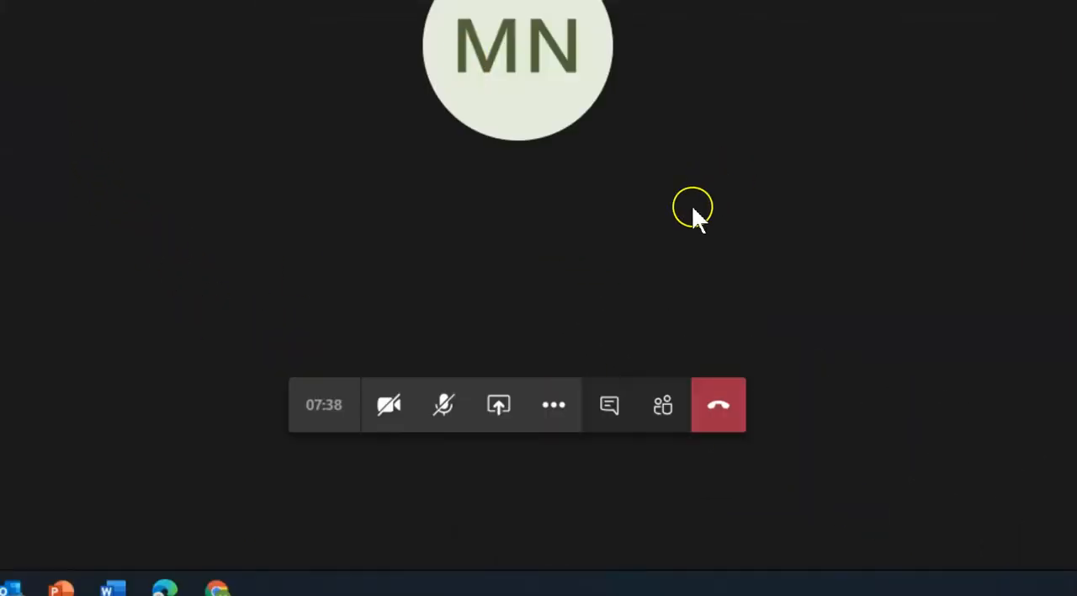
- Return to the Teams call and hang up with the red Hang up button
left_click(608, 405)
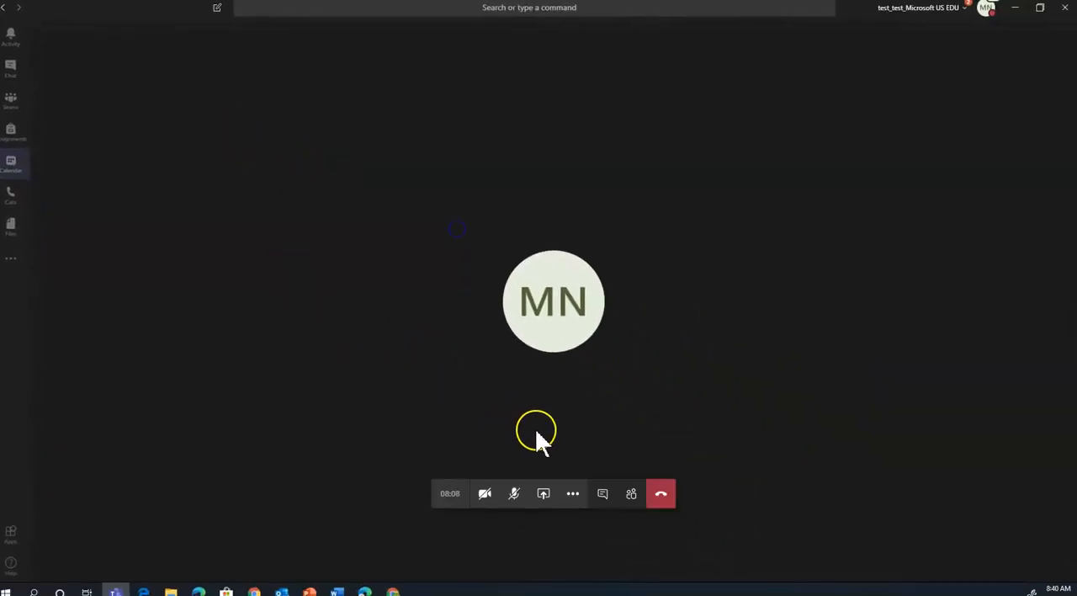
mouse_move(554, 439)
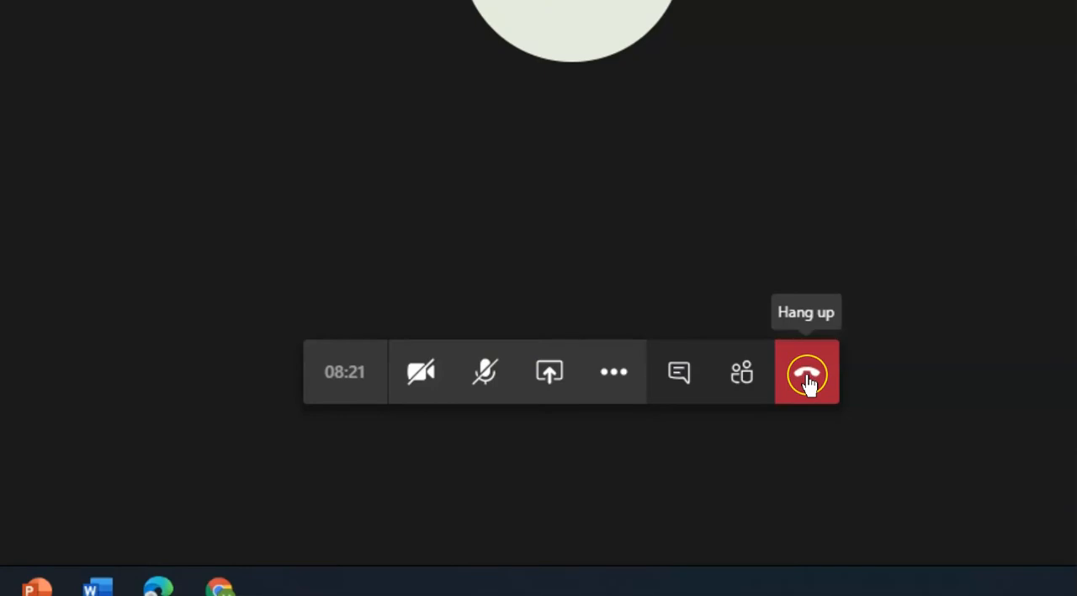
left_click(805, 372)
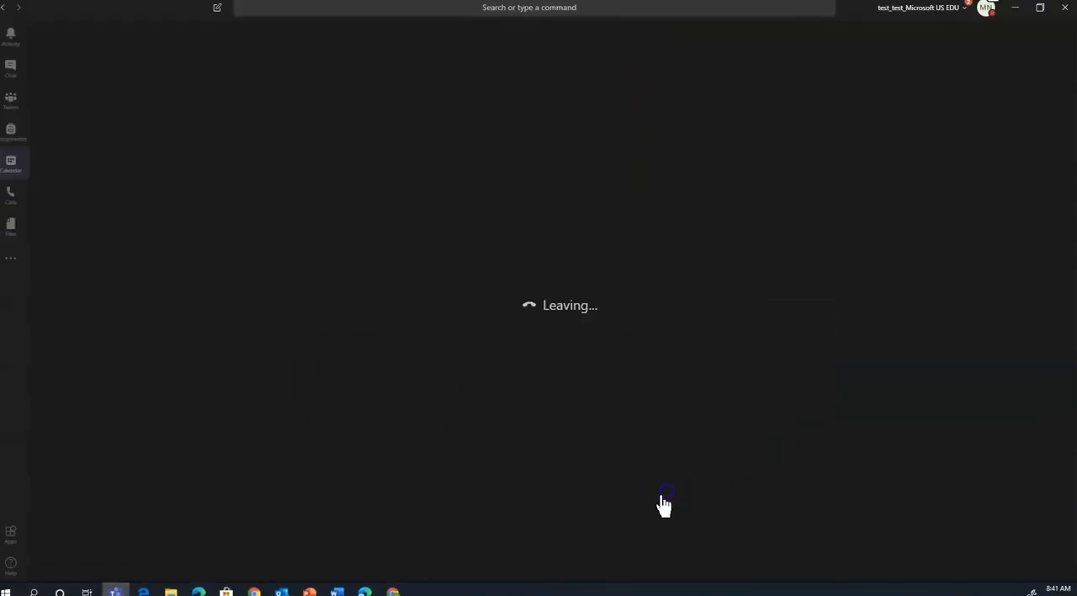